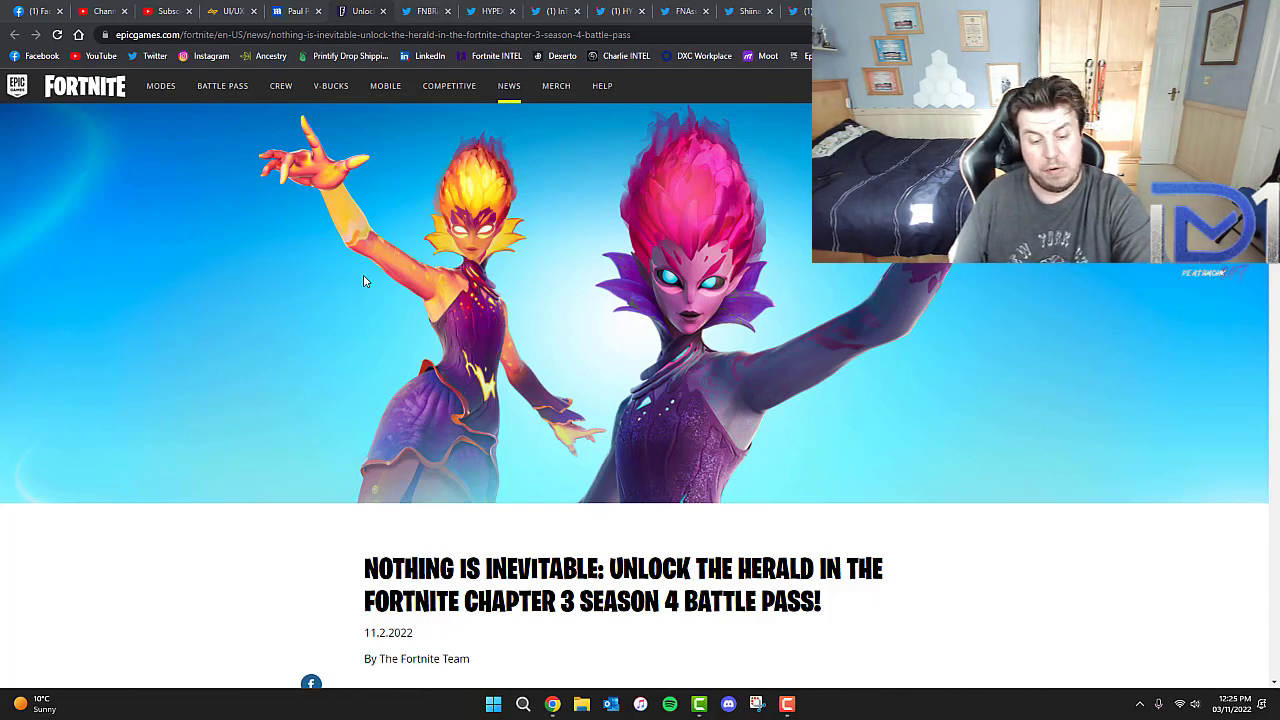
# Scroll the Herald article down past the header art to the Page 1 quests list.
pyautogui.scroll(-3)
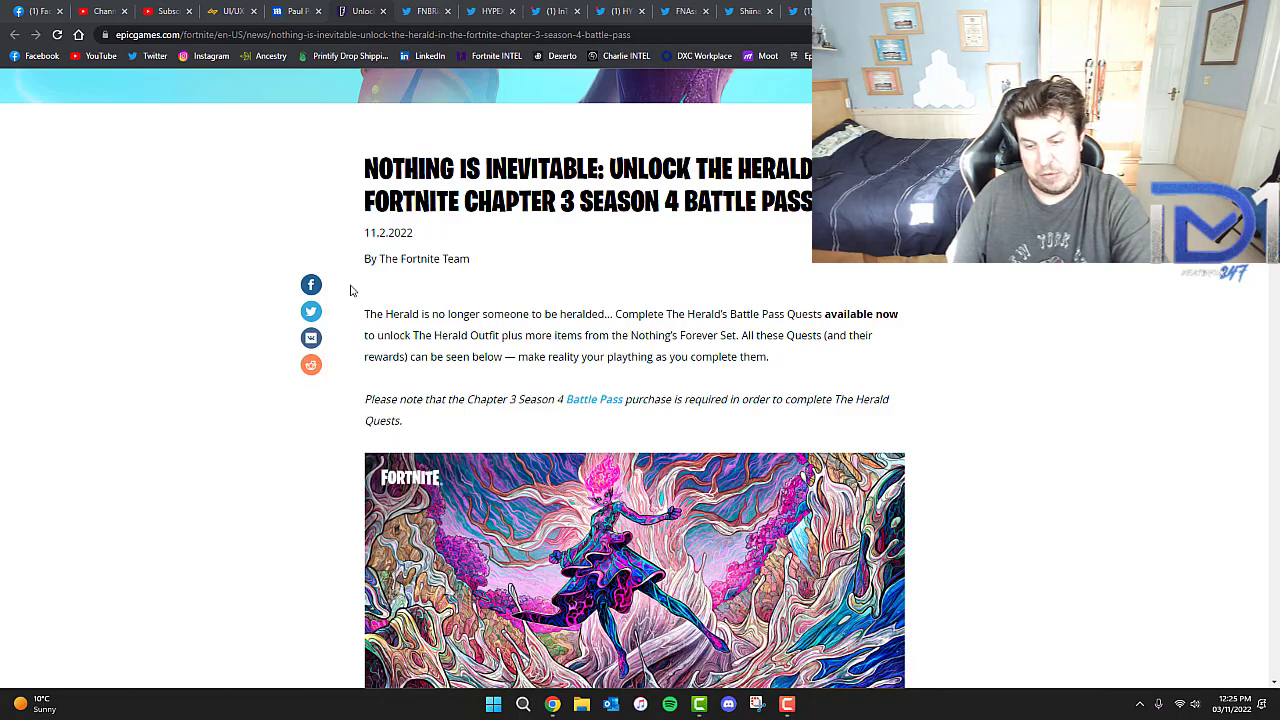
pyautogui.scroll(-3)
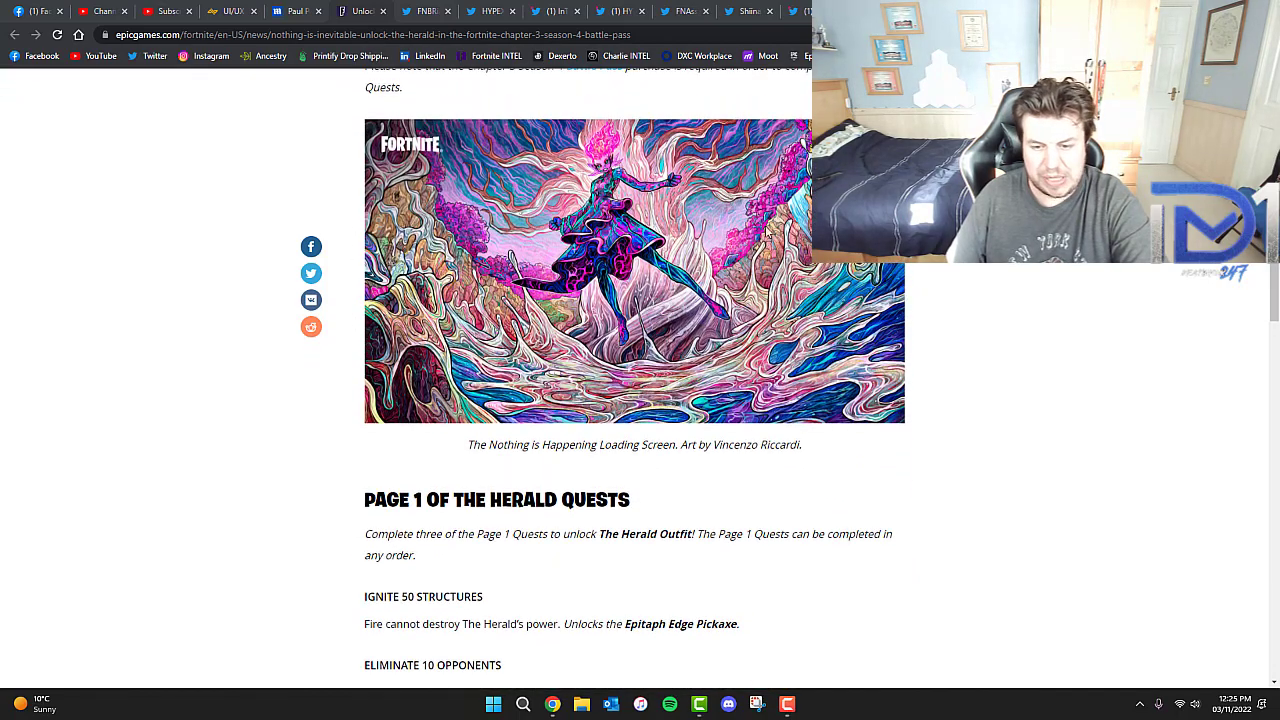
pyautogui.moveTo(424, 392)
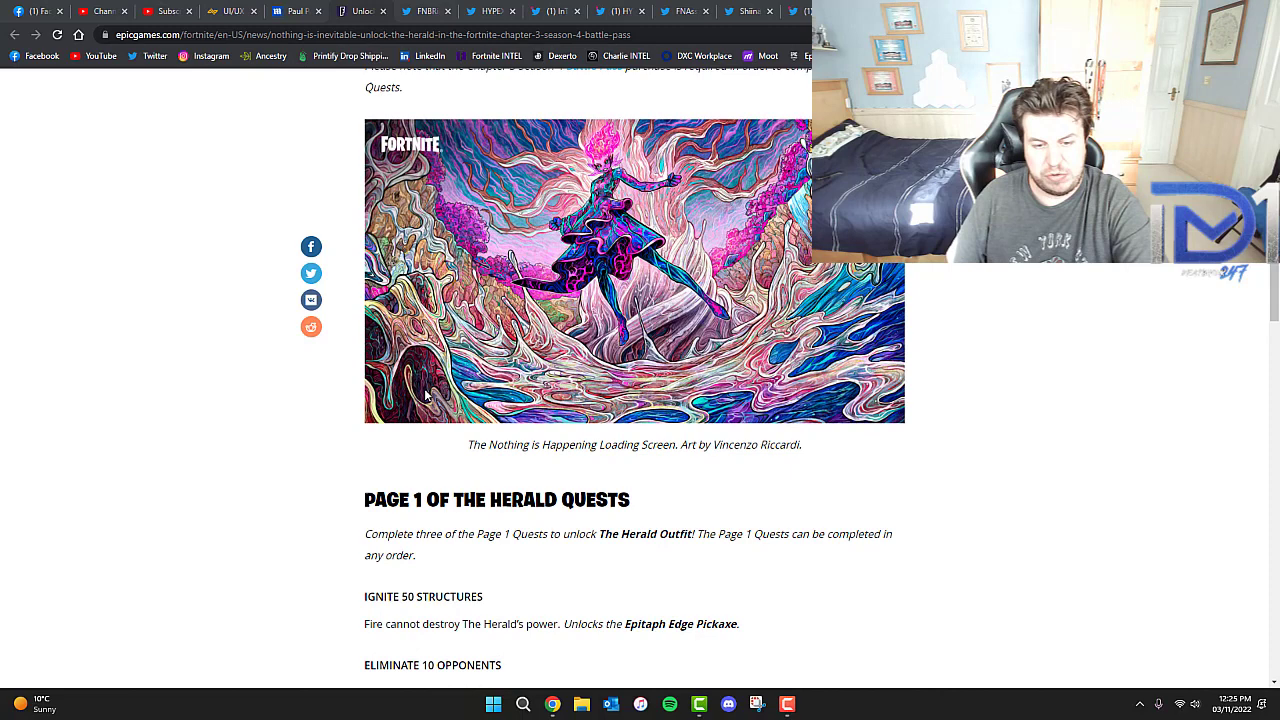
pyautogui.moveTo(880, 396)
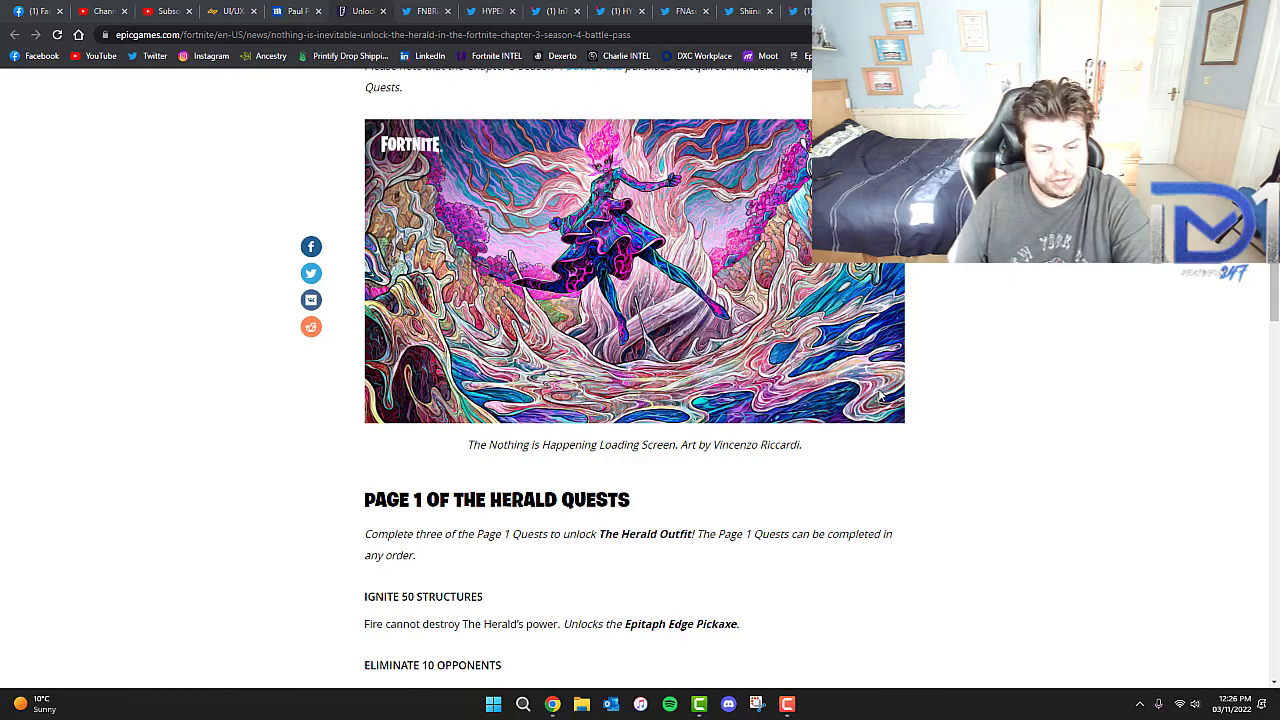
pyautogui.scroll(-3)
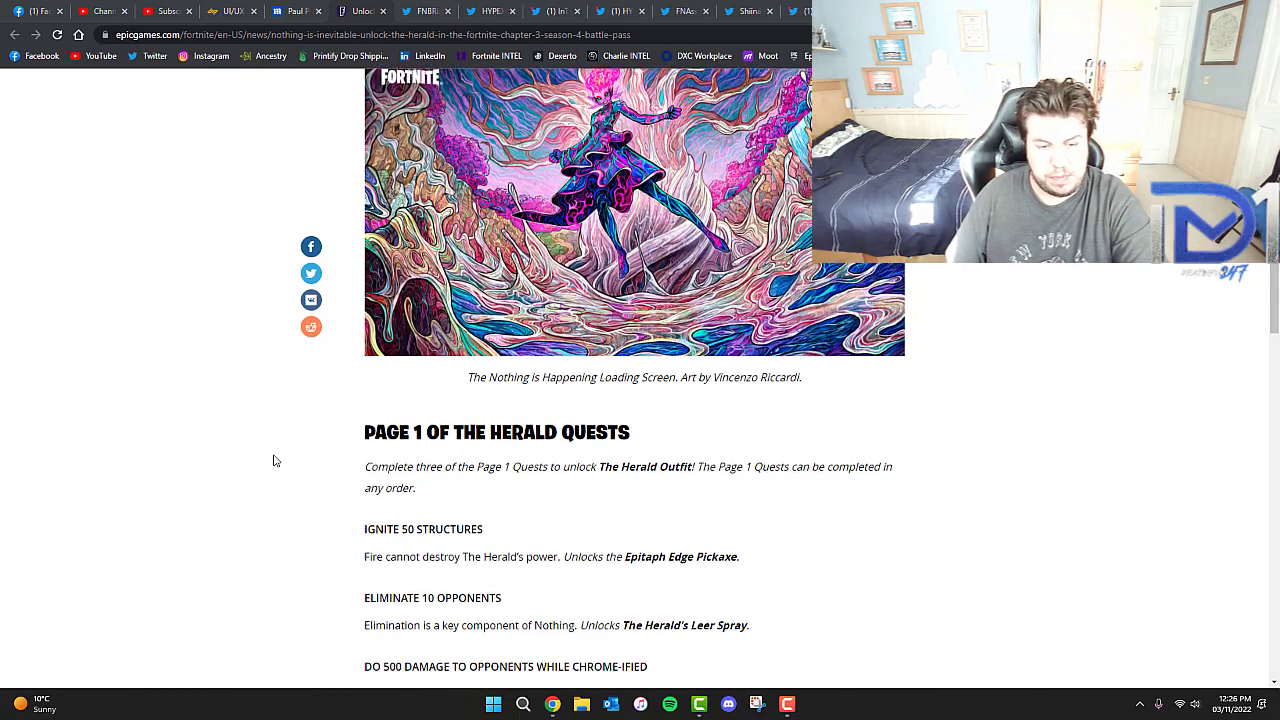
# Scroll through the Page 1 quest rewards image down to the Page 2 quests heading.
pyautogui.scroll(-3)
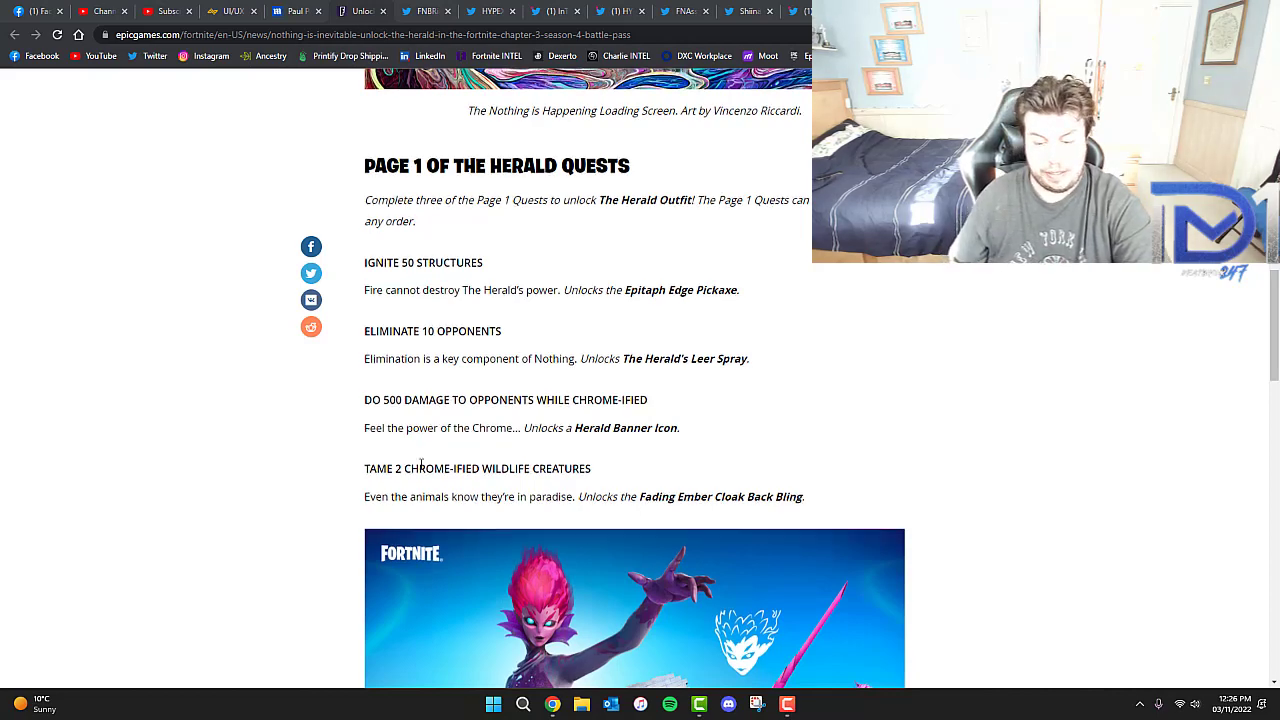
pyautogui.scroll(-3)
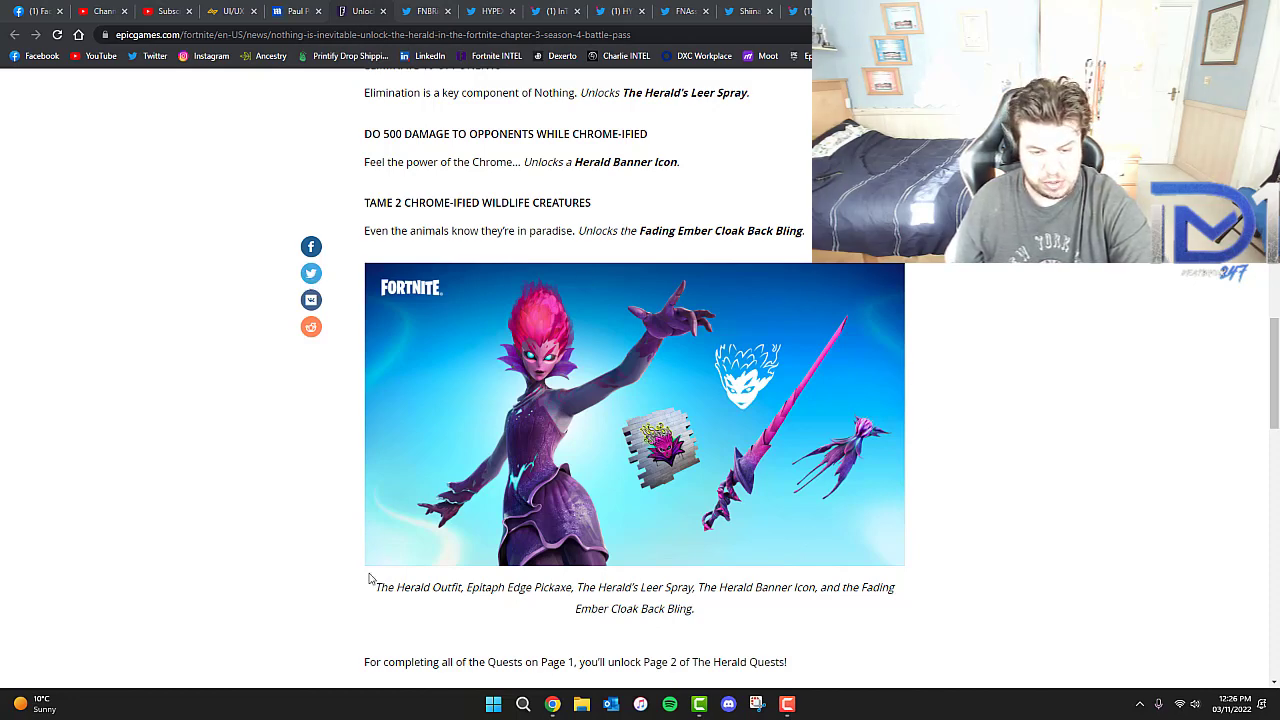
pyautogui.moveTo(408, 442)
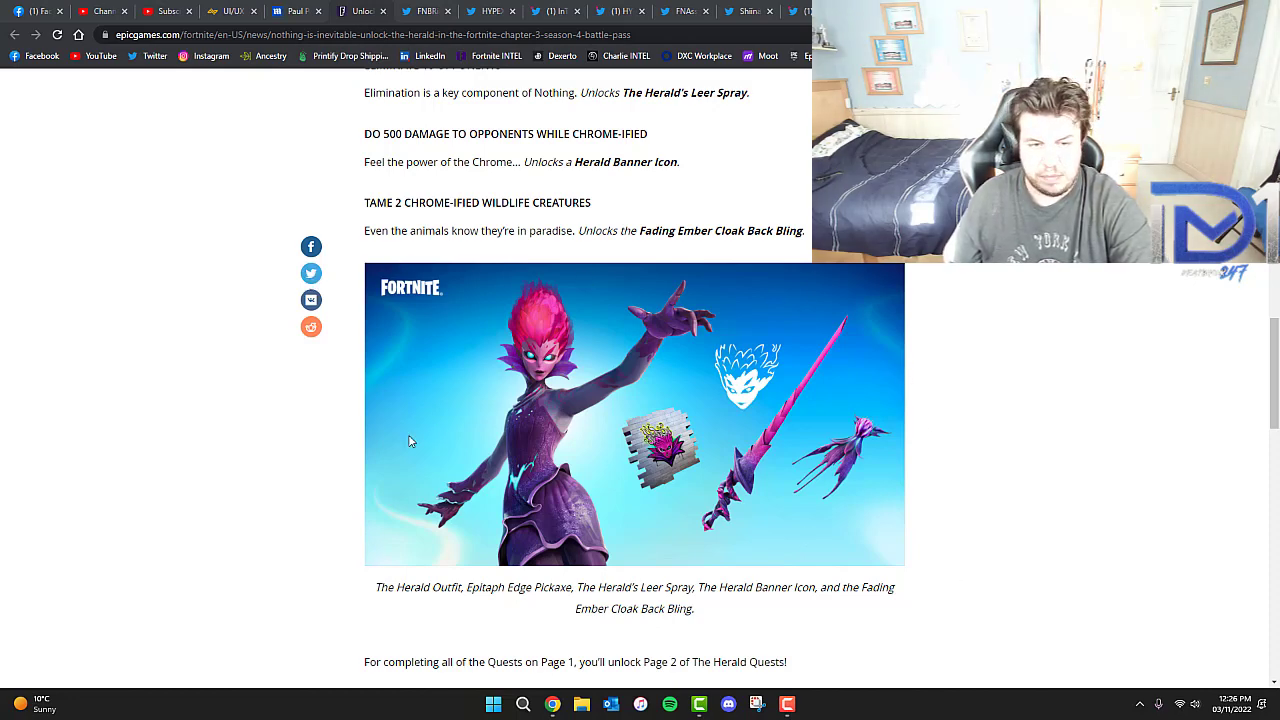
pyautogui.scroll(-3)
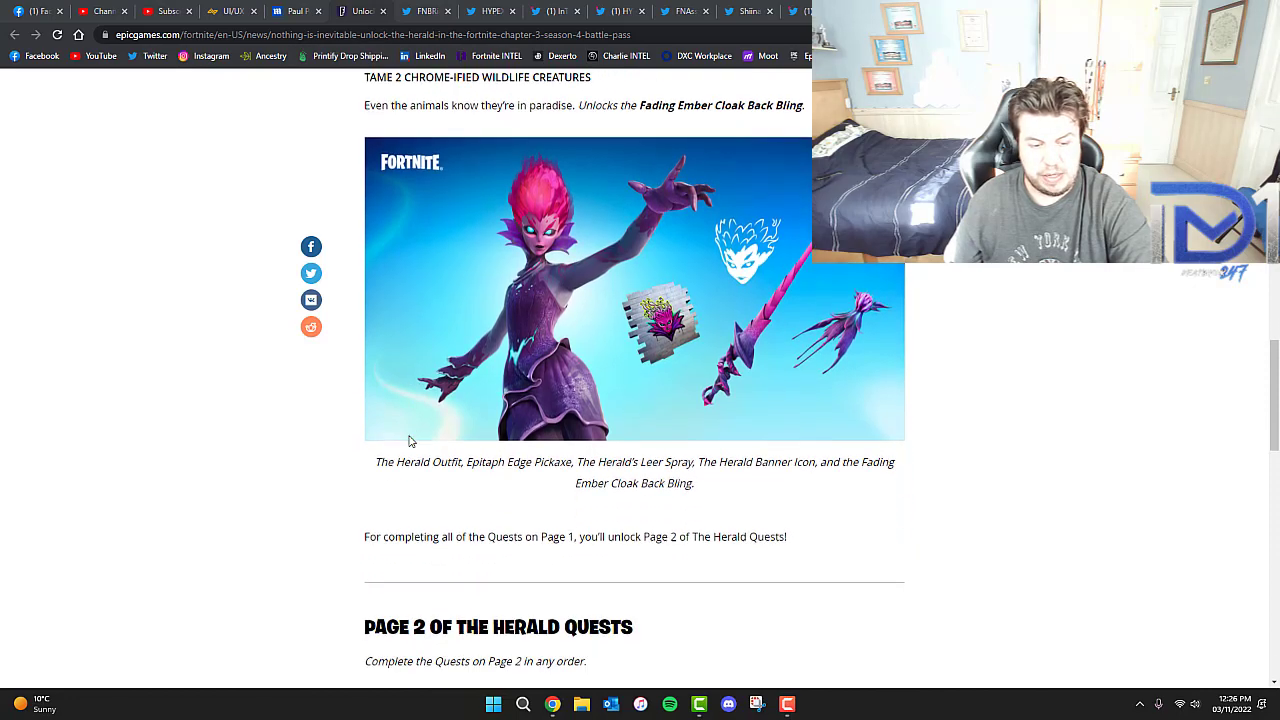
pyautogui.scroll(-3)
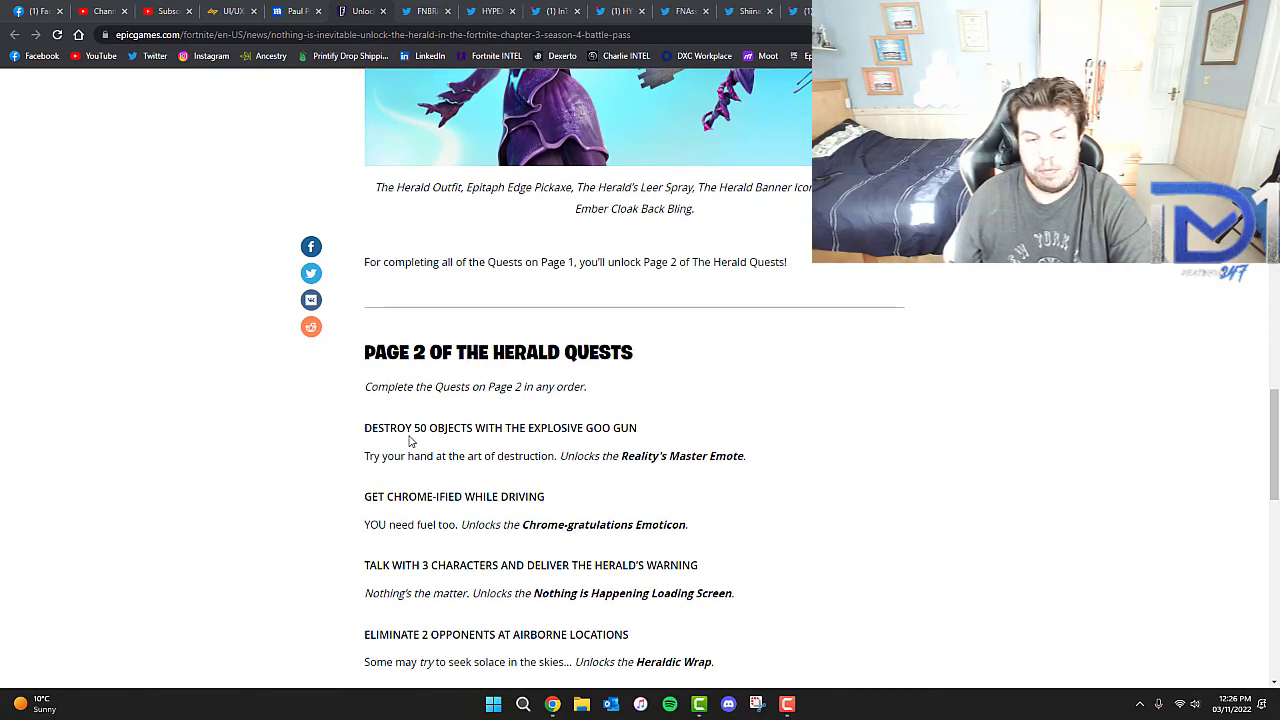
# Scroll through the Page 2 quests and rewards image down to the article footer.
pyautogui.scroll(-3)
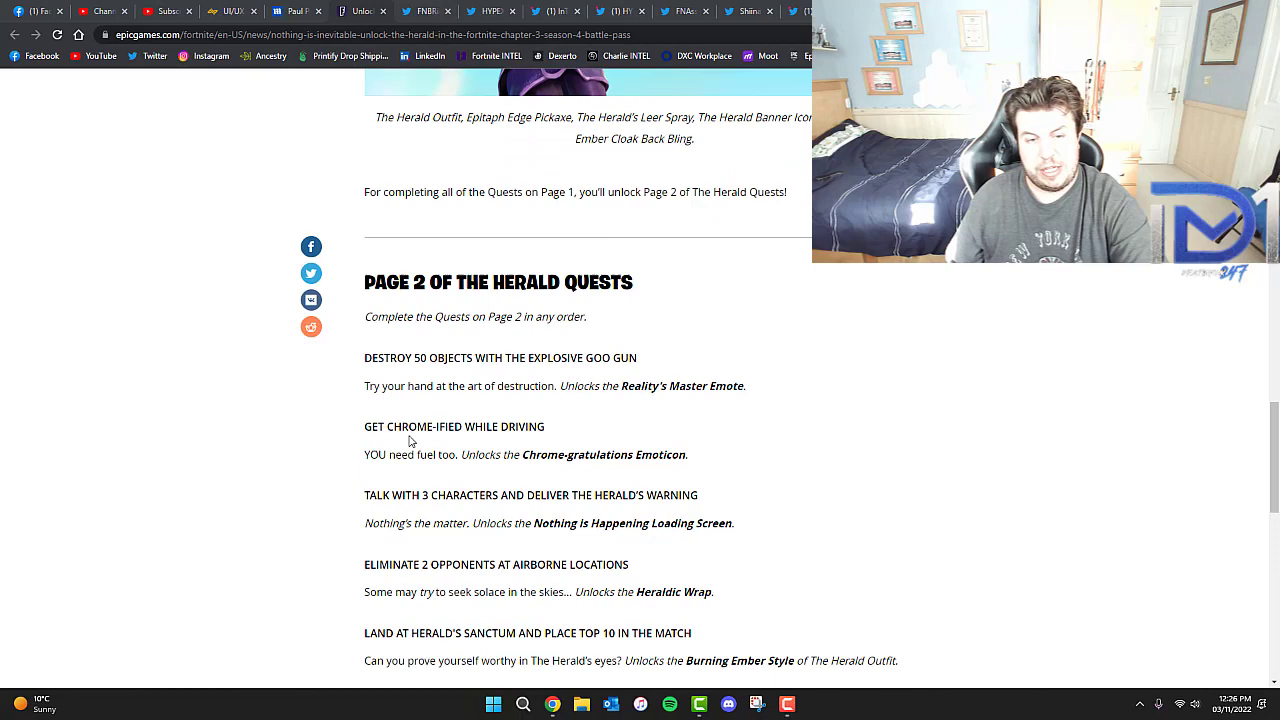
pyautogui.scroll(-3)
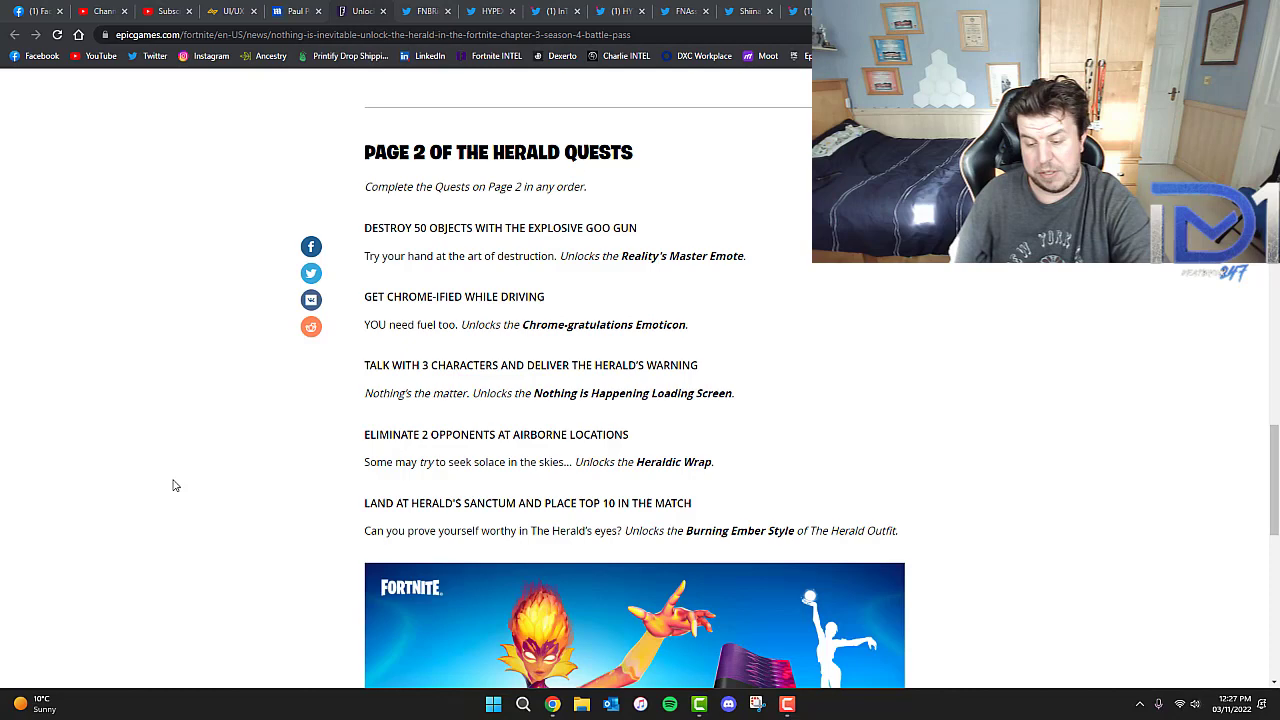
pyautogui.scroll(-3)
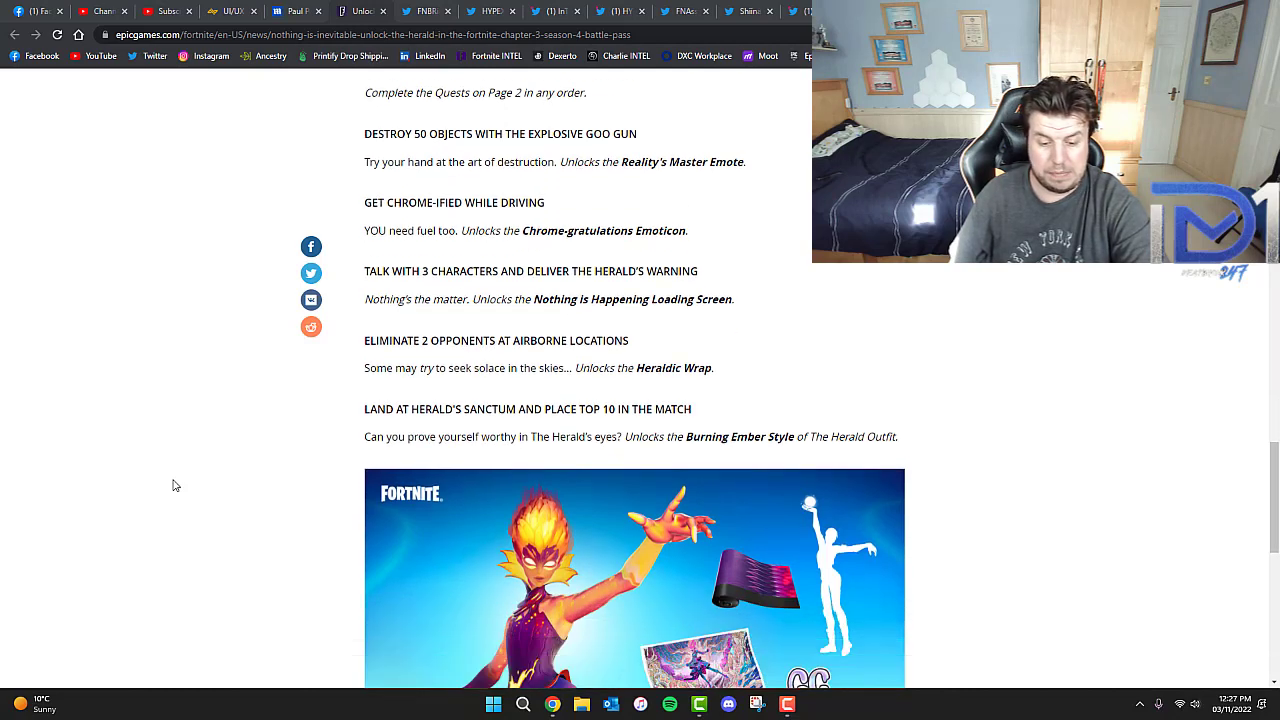
pyautogui.scroll(-3)
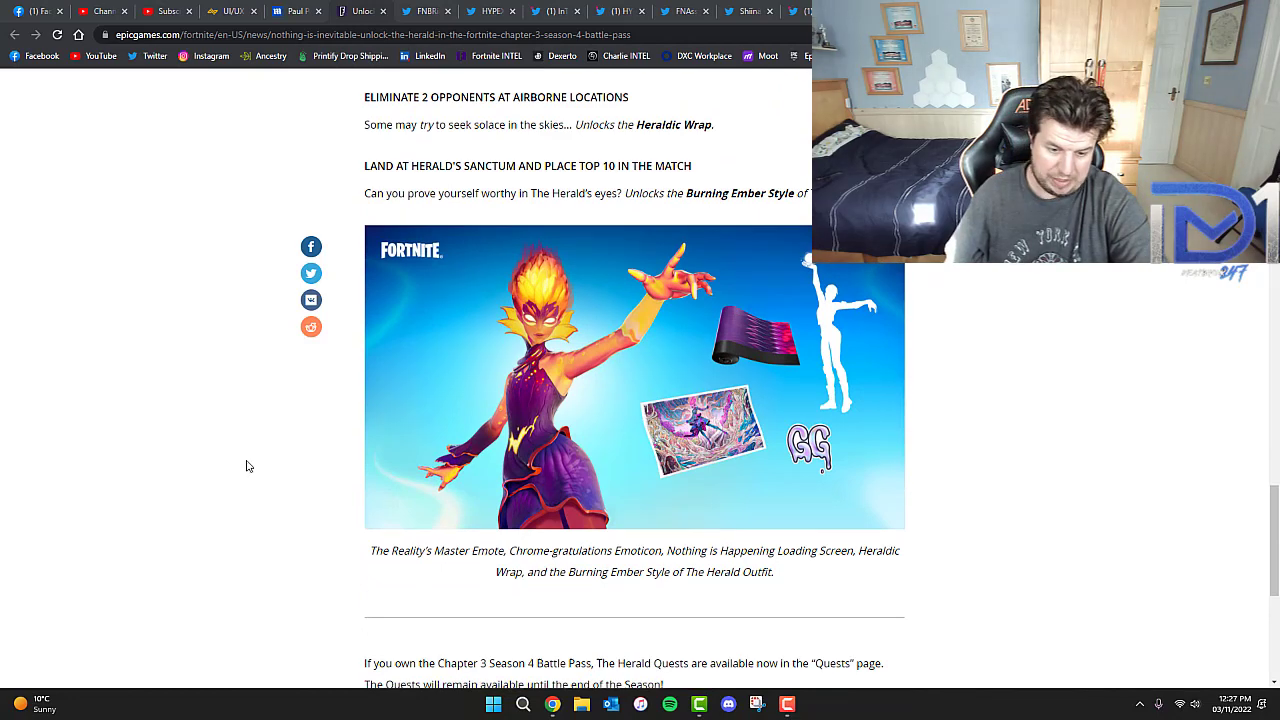
pyautogui.scroll(-3)
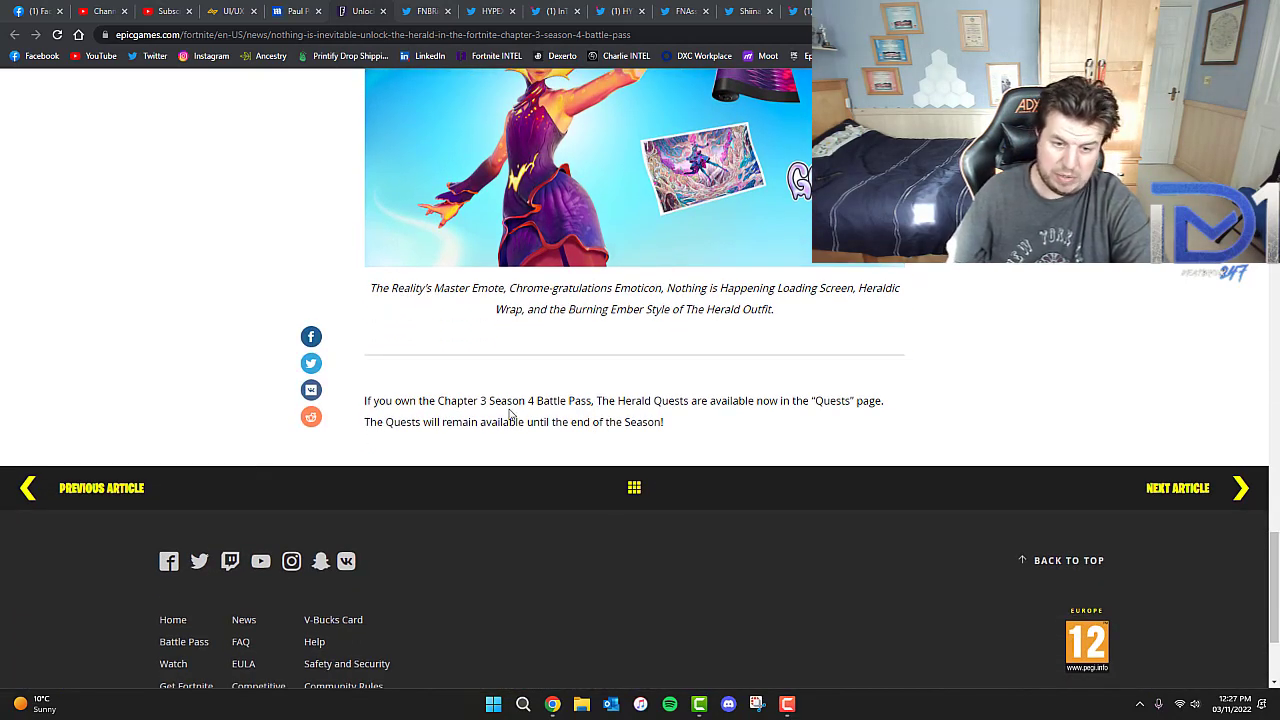
pyautogui.moveTo(820, 396)
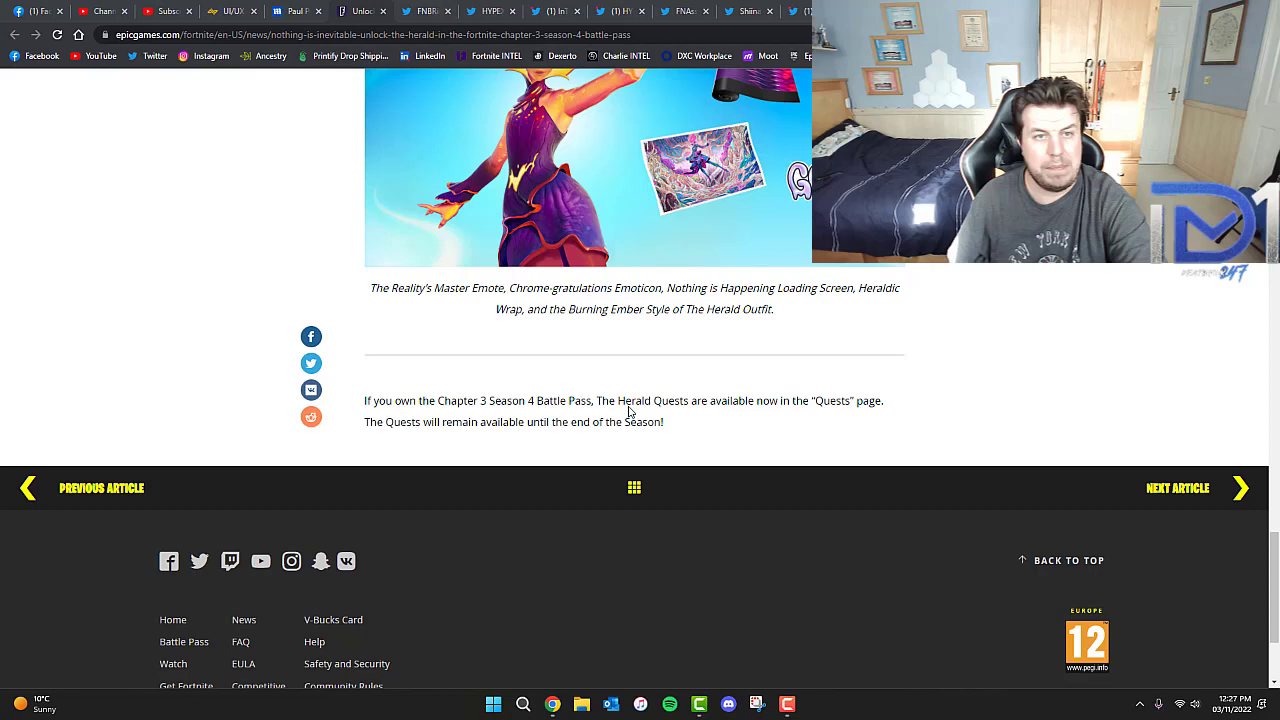
pyautogui.moveTo(424, 10)
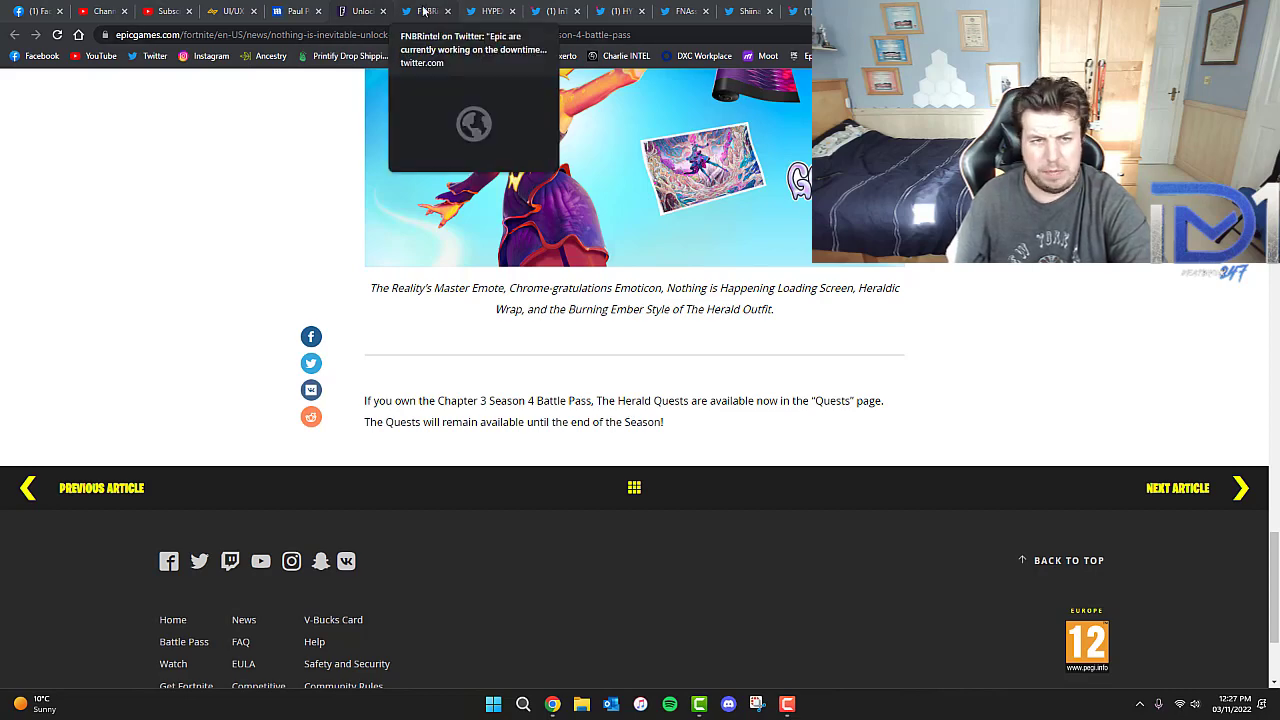
# Switch to HYPEX's customizable wrap skins tweet and play its video in full screen.
pyautogui.click(424, 12)
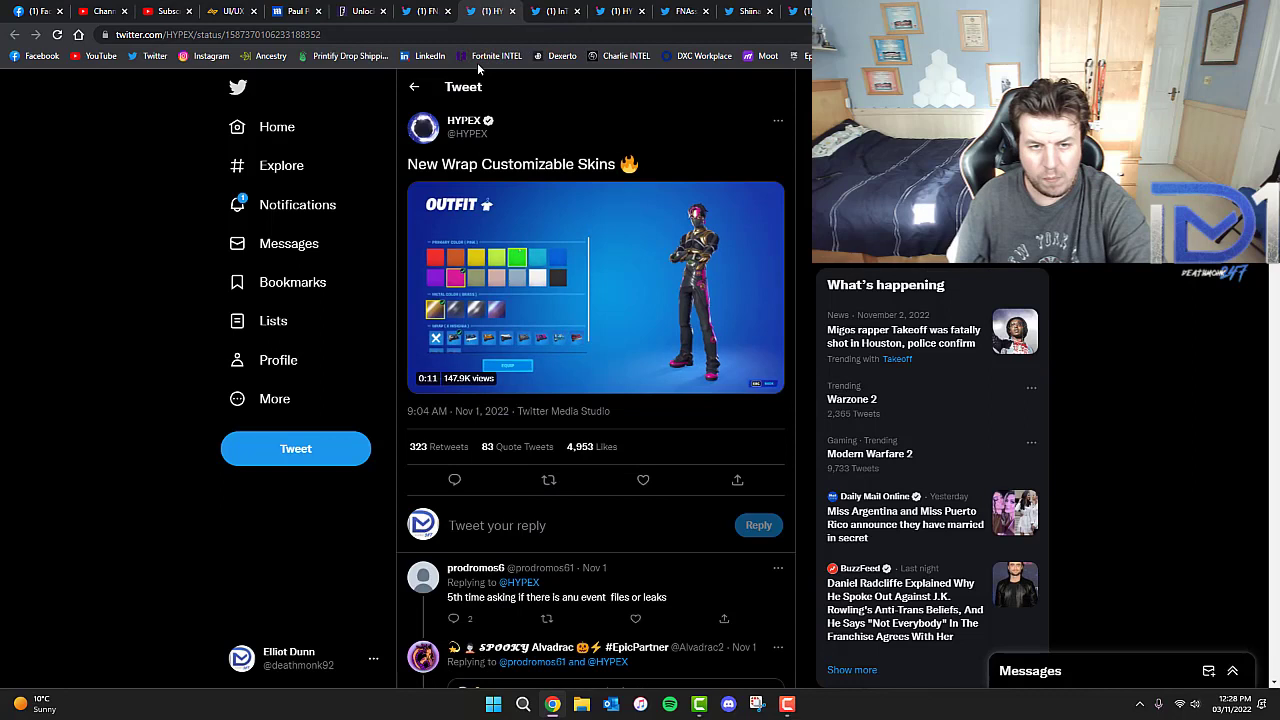
pyautogui.click(596, 288)
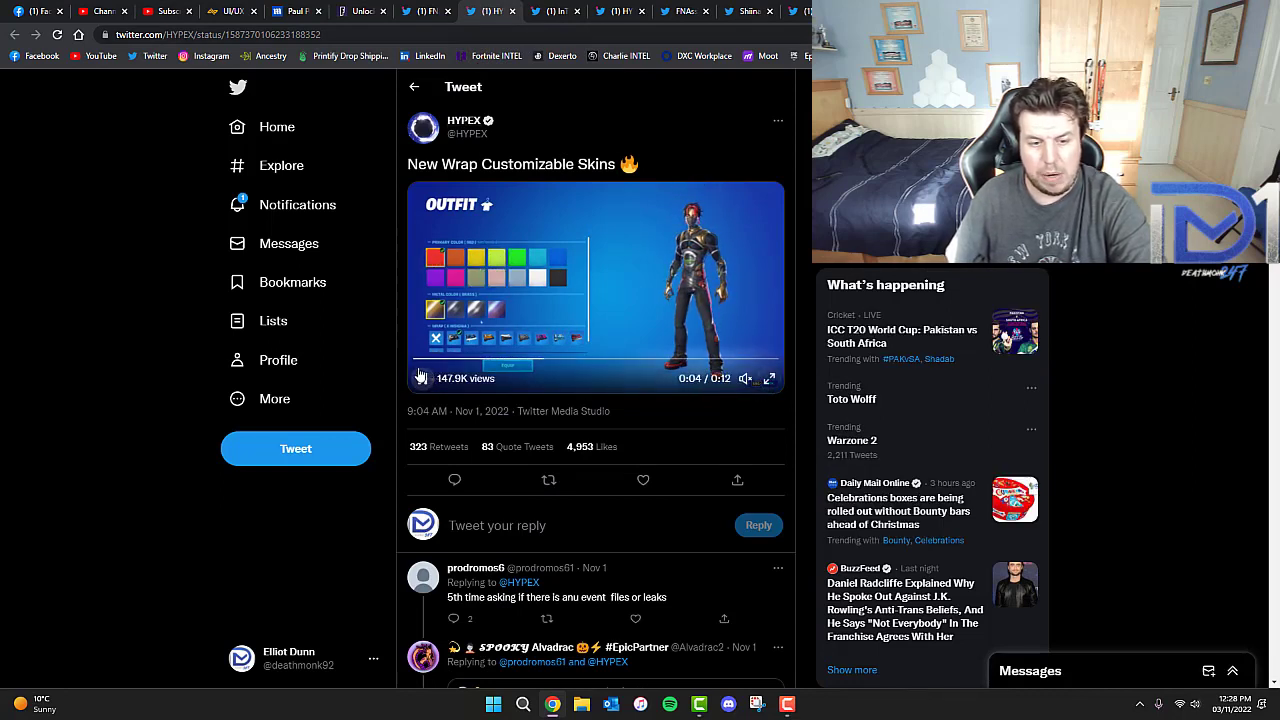
pyautogui.click(420, 378)
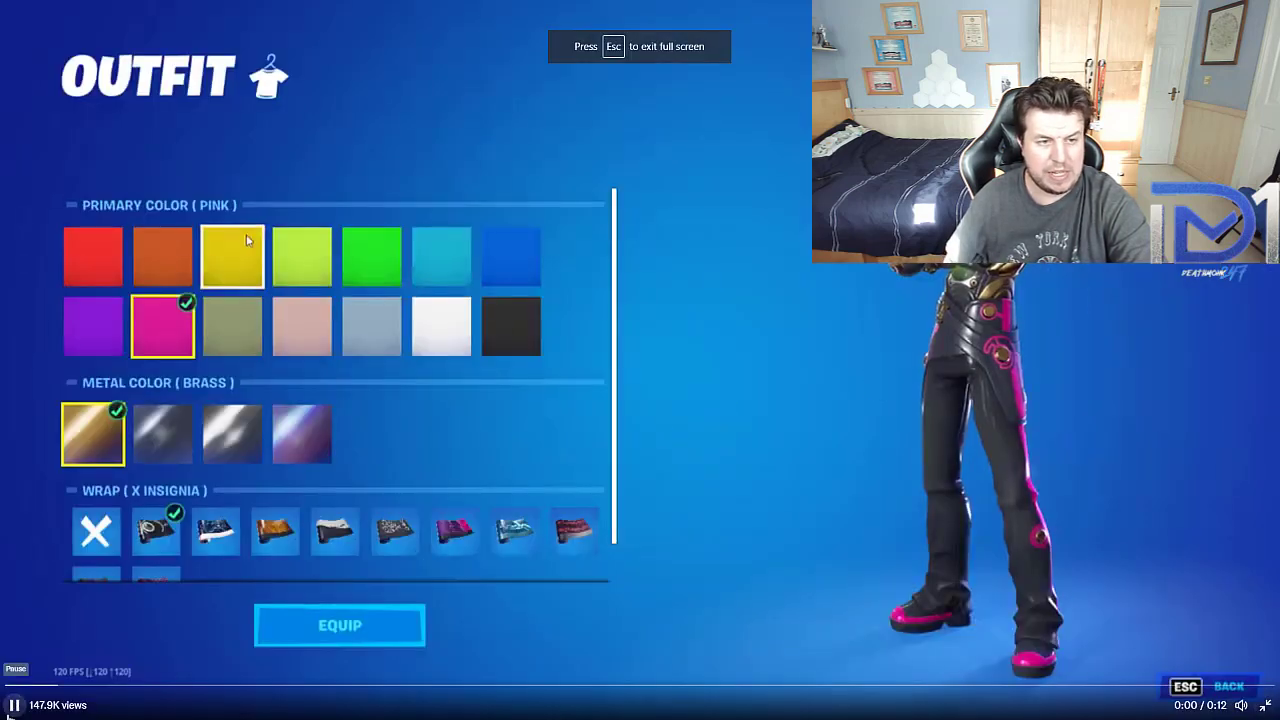
pyautogui.click(232, 326)
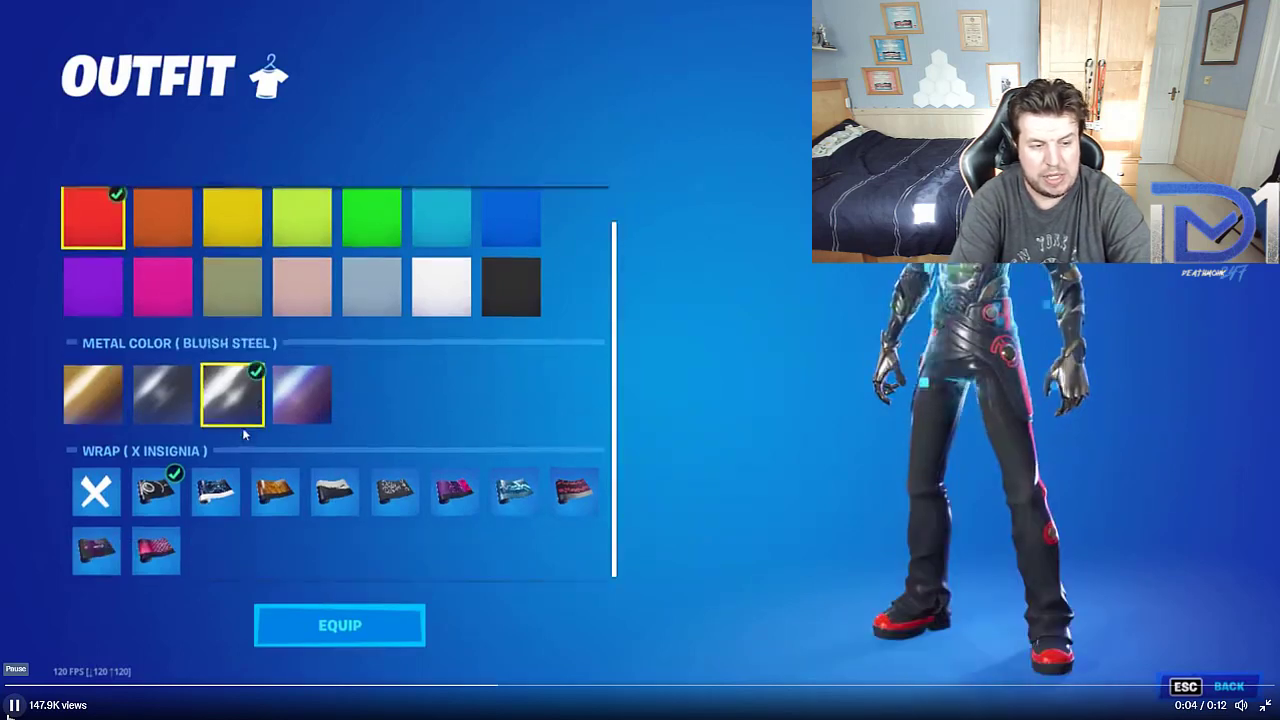
pyautogui.click(574, 488)
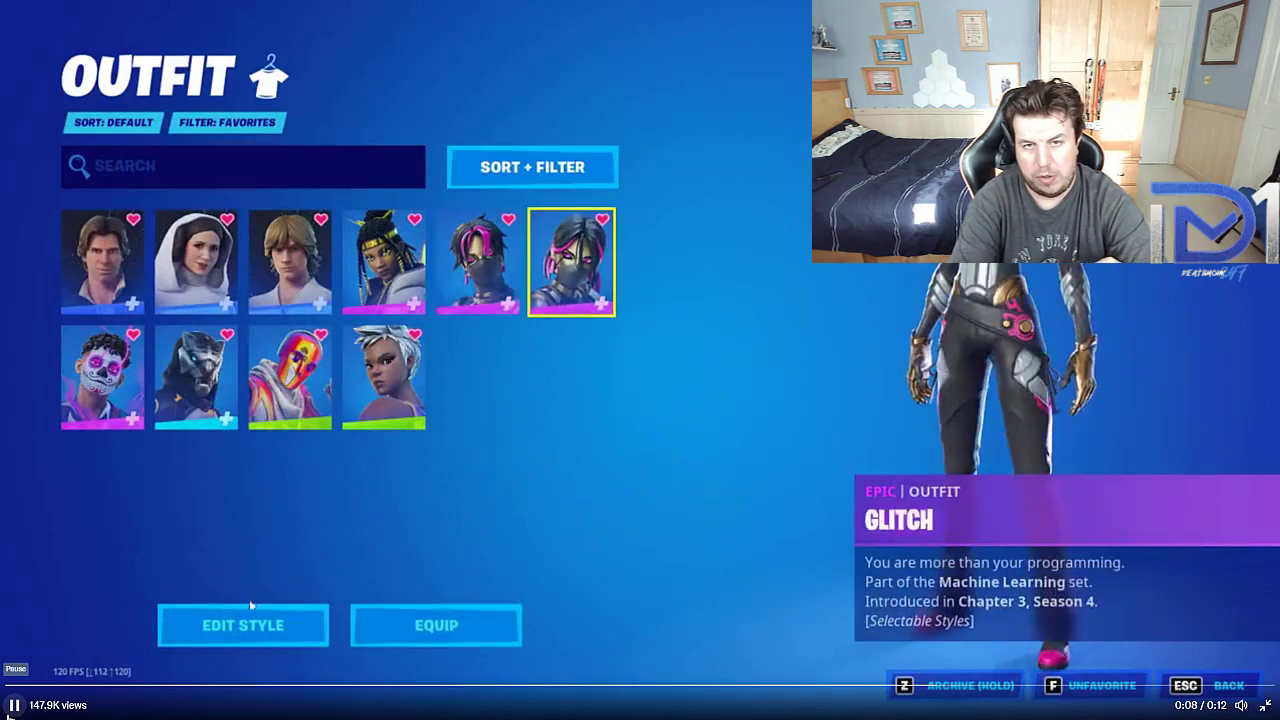
pyautogui.click(242, 624)
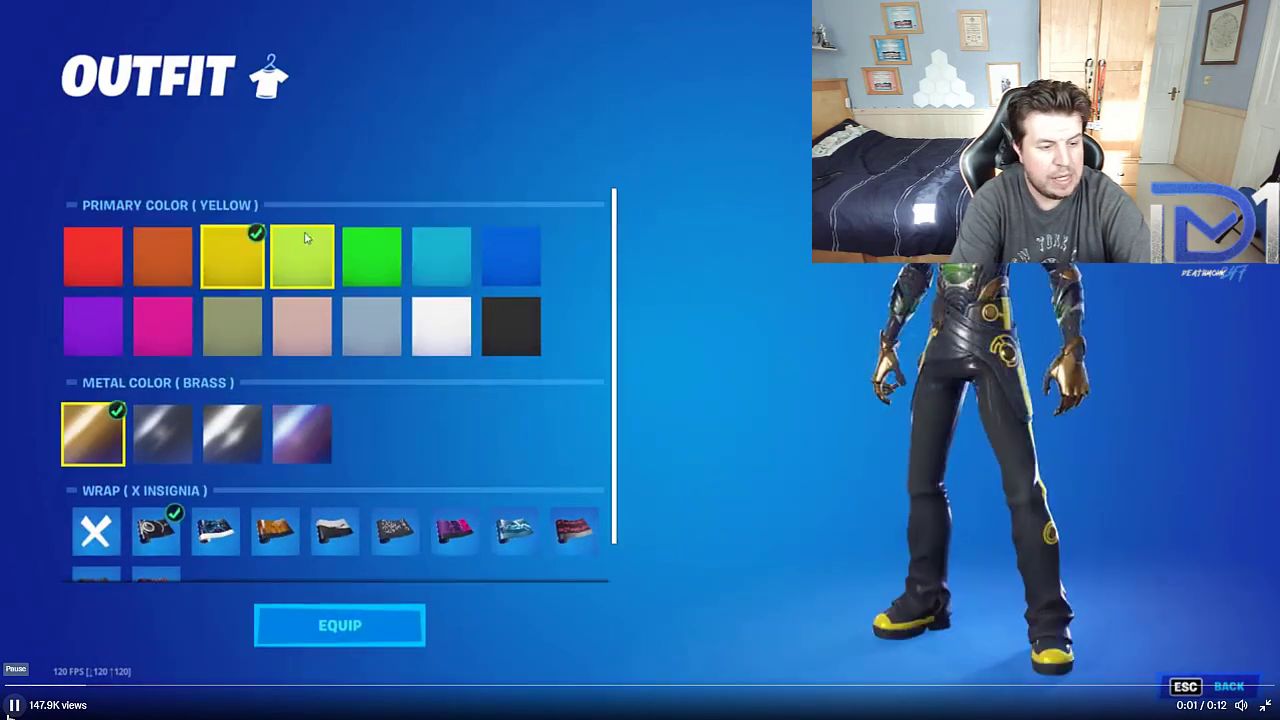
pyautogui.click(232, 326)
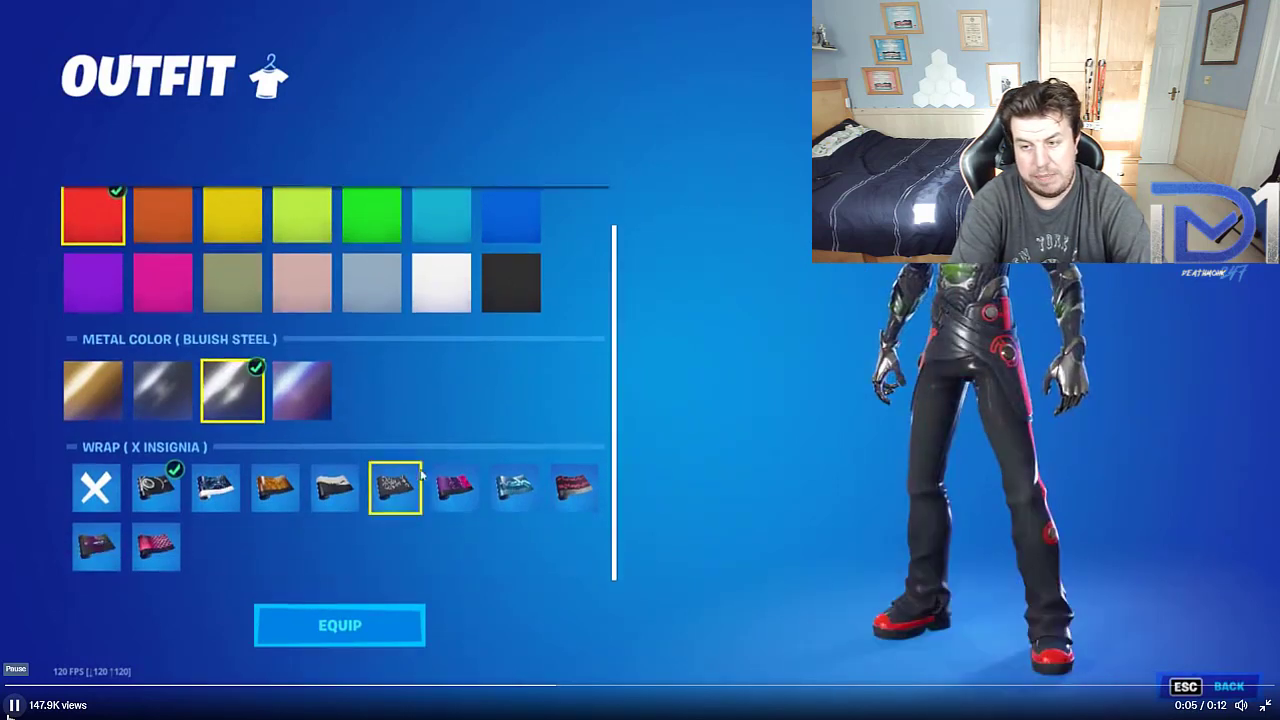
pyautogui.click(572, 488)
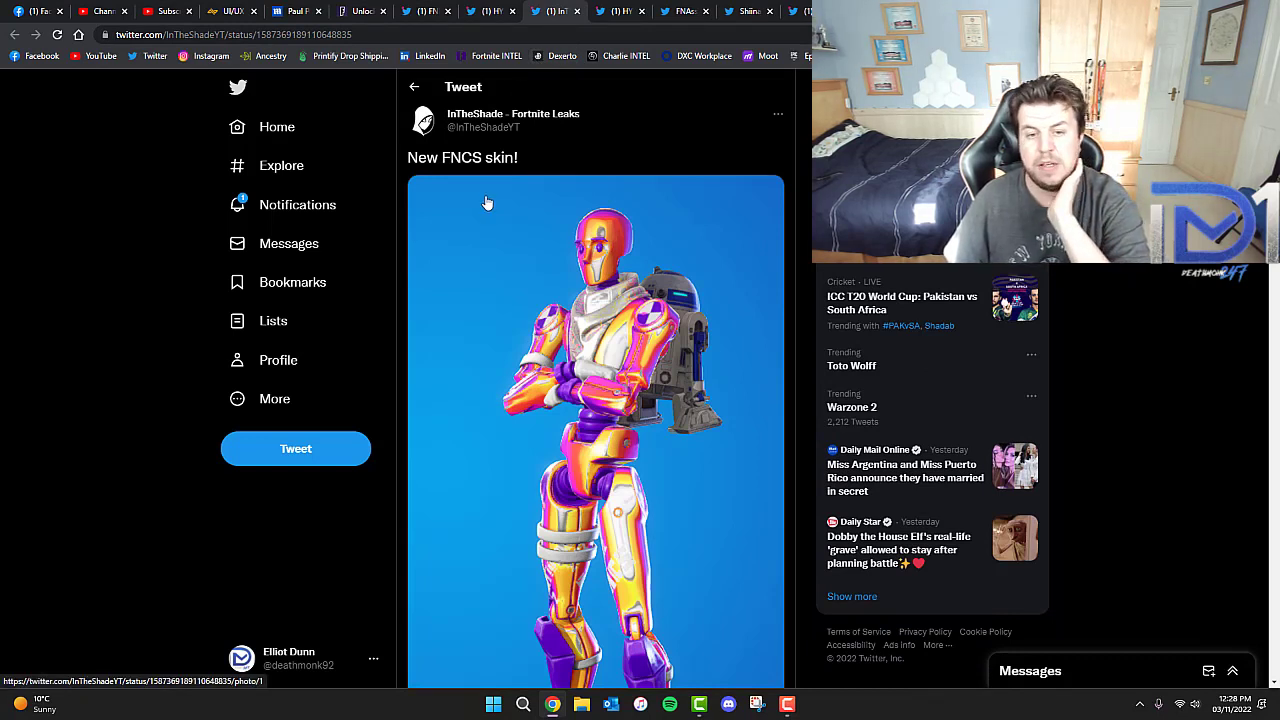
# Scroll the timeline down to InTheShadeYT's 'New FNCS skin!' tweet.
pyautogui.scroll(-3)
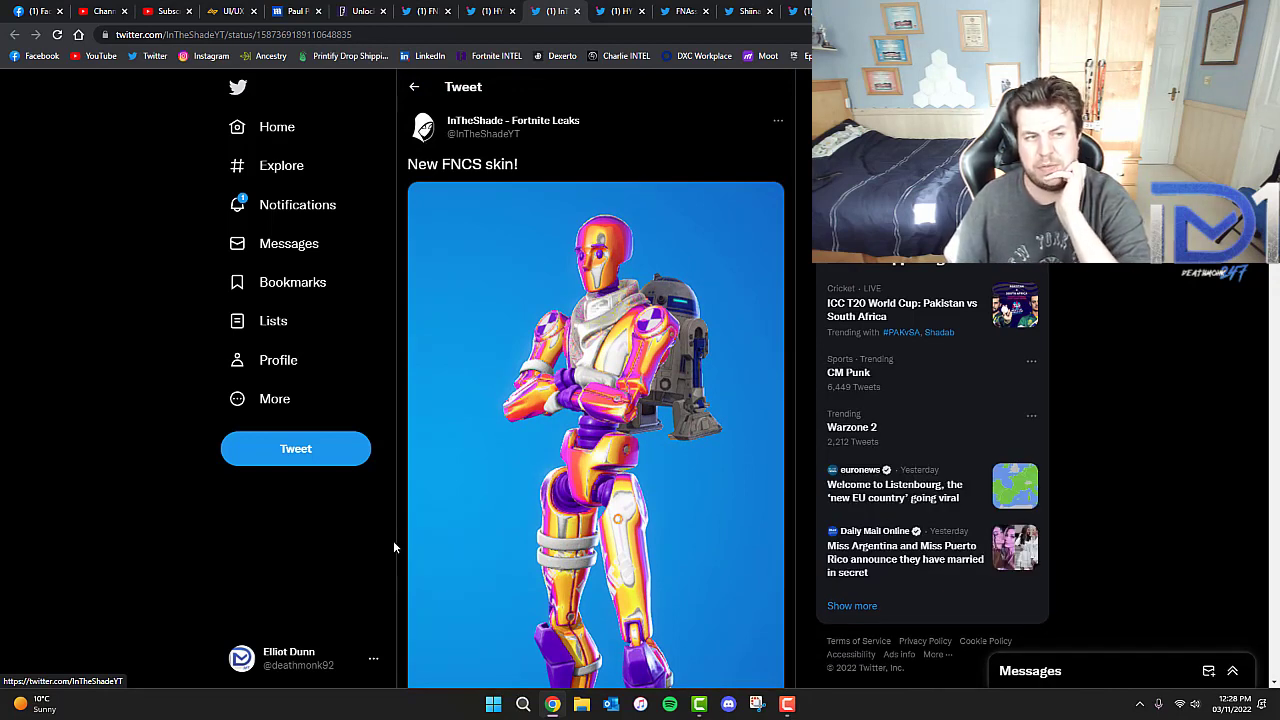
pyautogui.moveTo(456, 190)
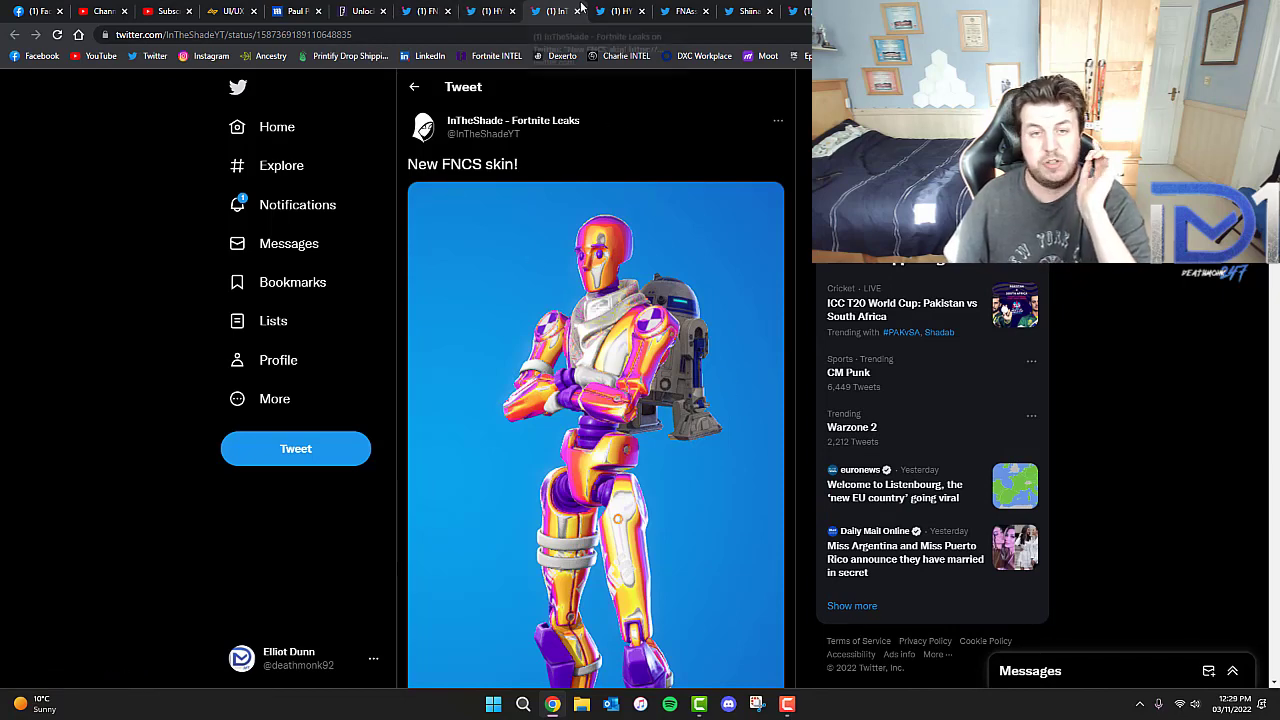
# Enlarge the Day of the Dead skin image, then close it.
pyautogui.click(622, 12)
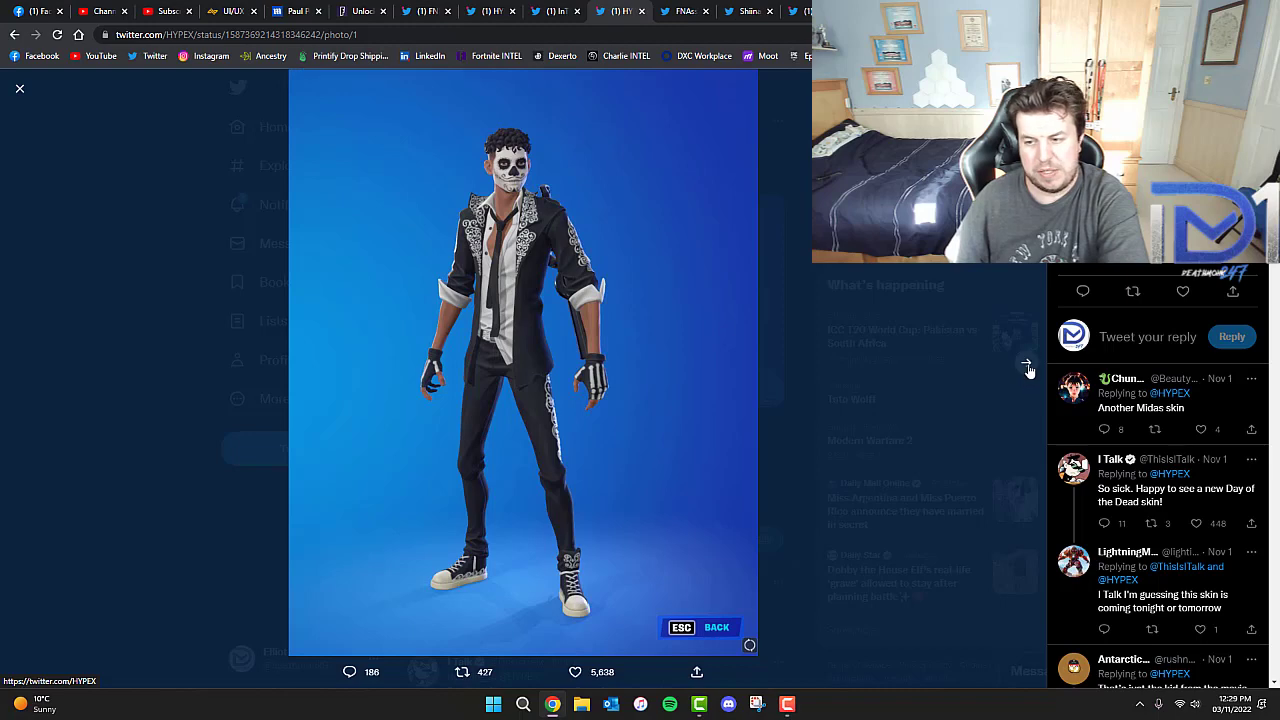
pyautogui.click(1028, 364)
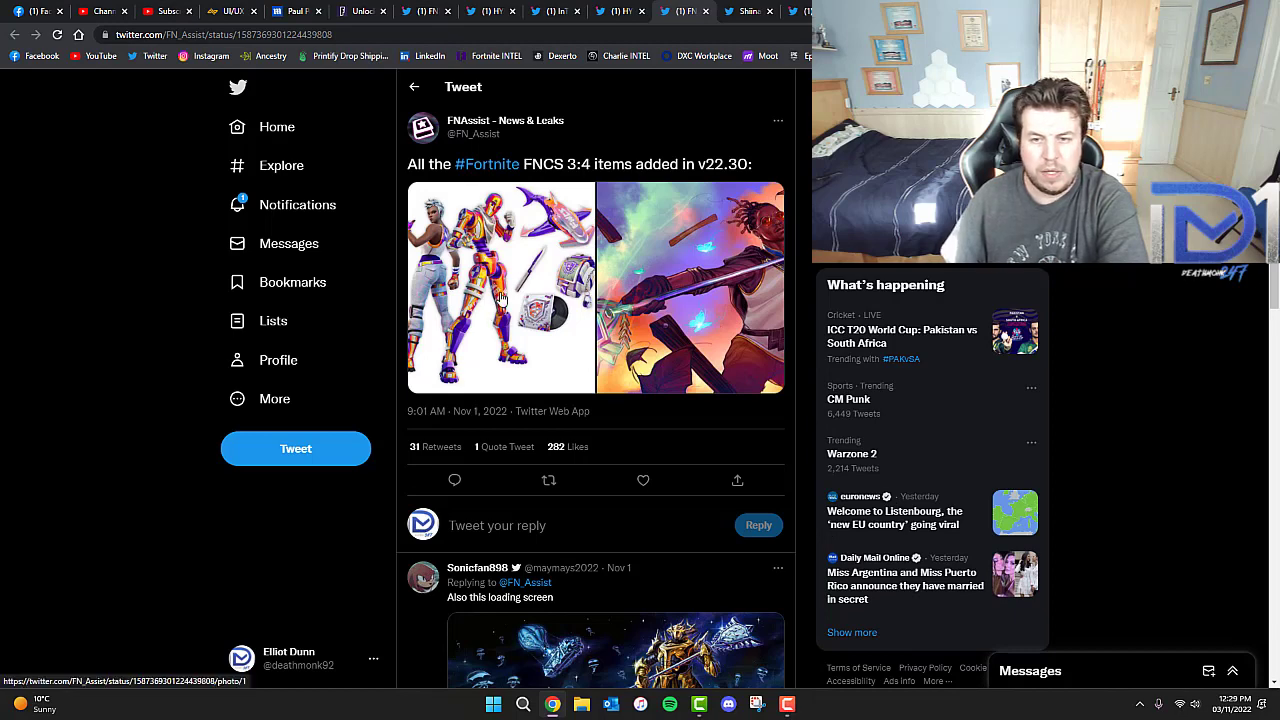
pyautogui.moveTo(584, 20)
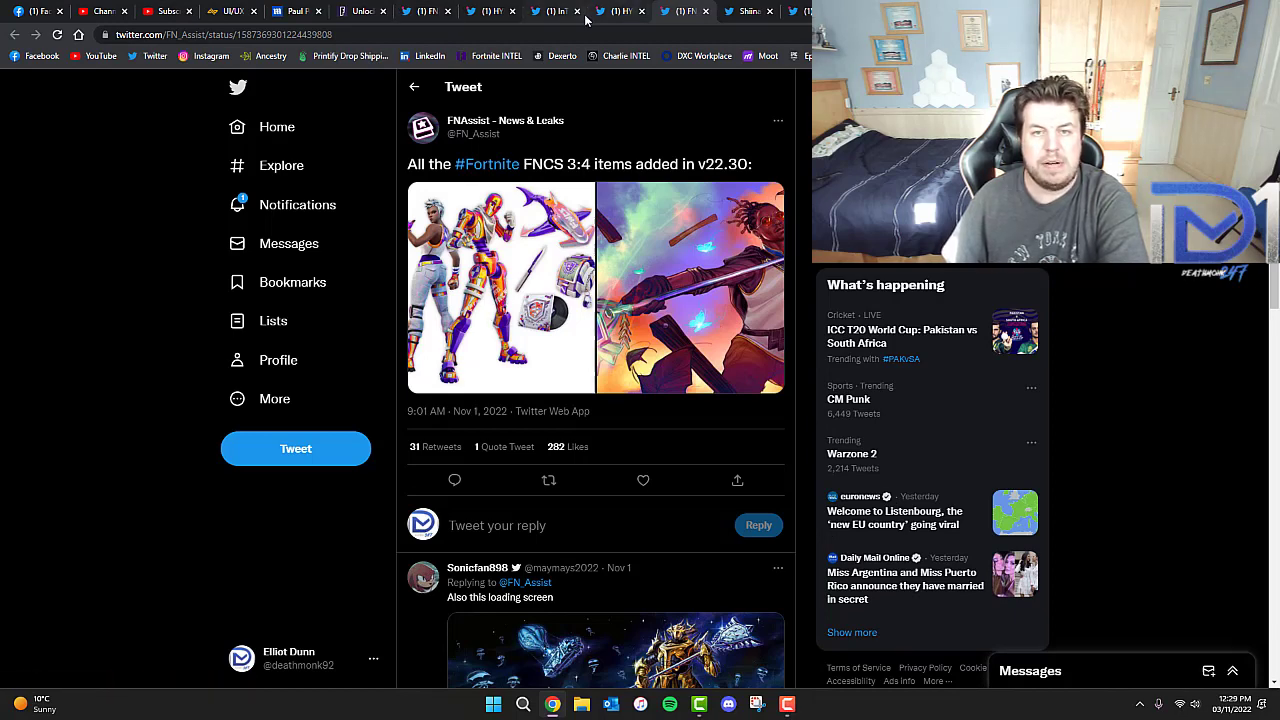
# Switch to FNChiefAiko's tweet about the unusual Fortnite map image.
pyautogui.click(748, 12)
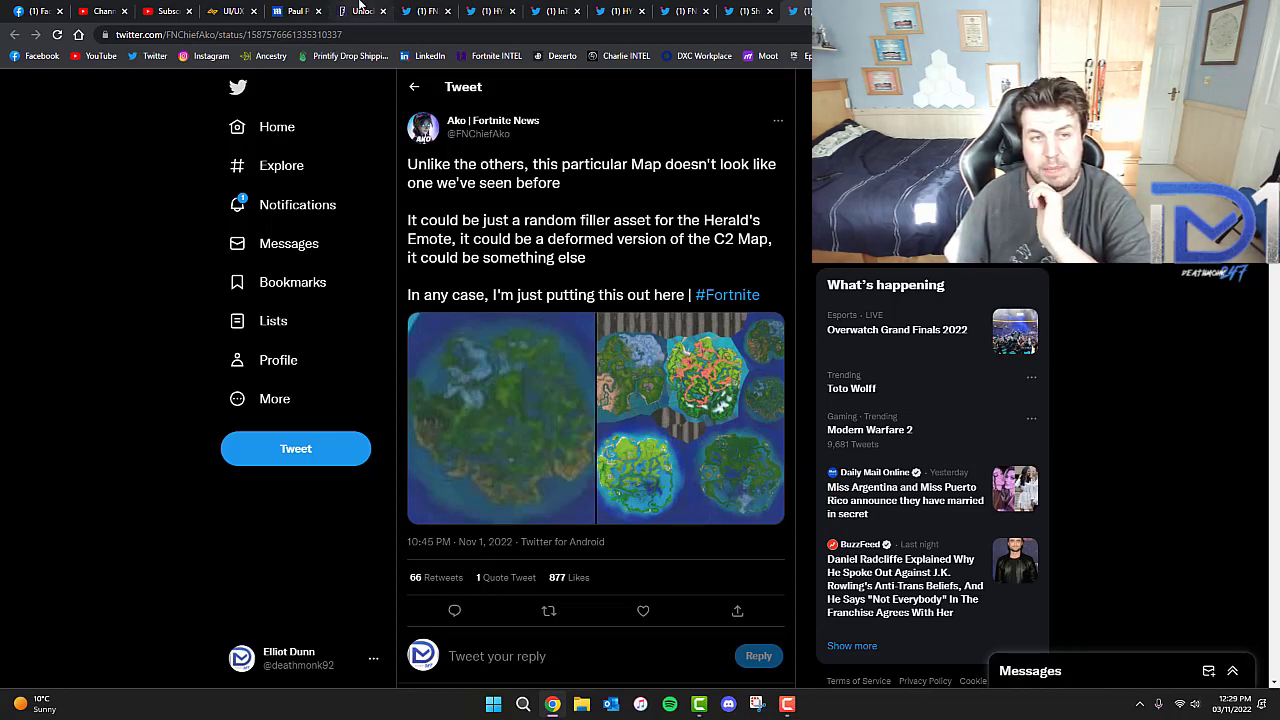
pyautogui.moveTo(720, 370)
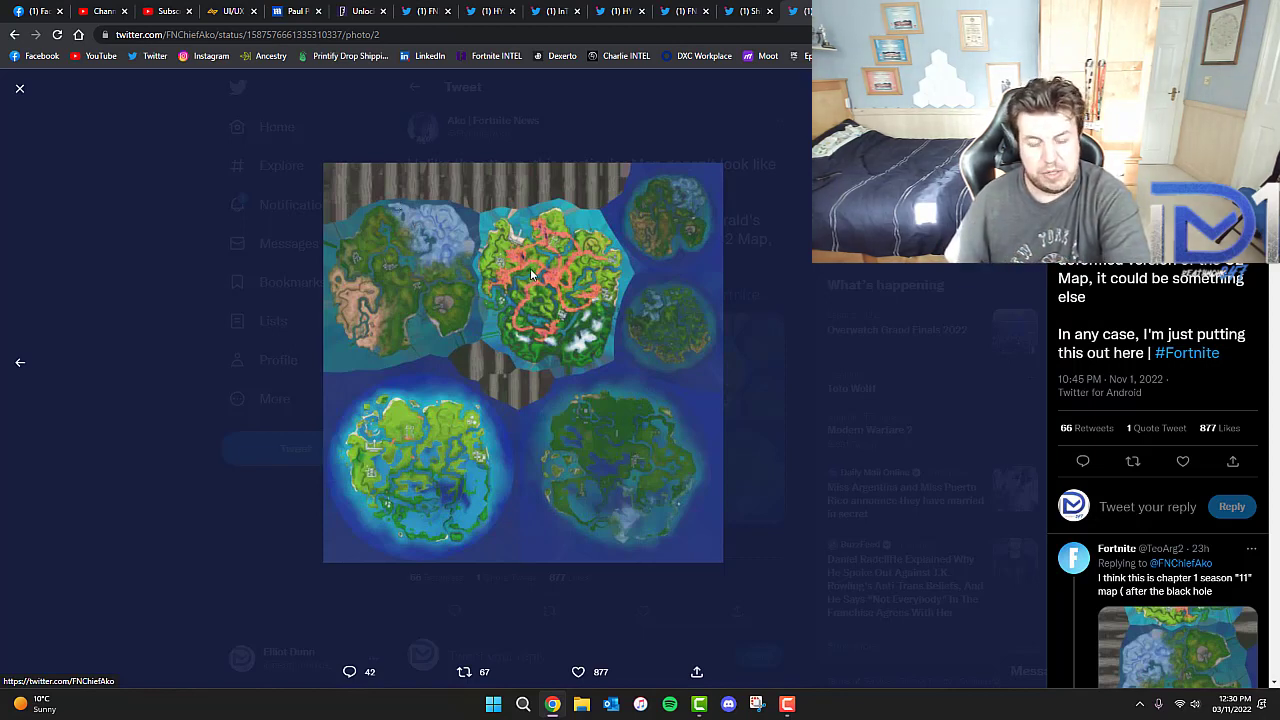
pyautogui.moveTo(490, 380)
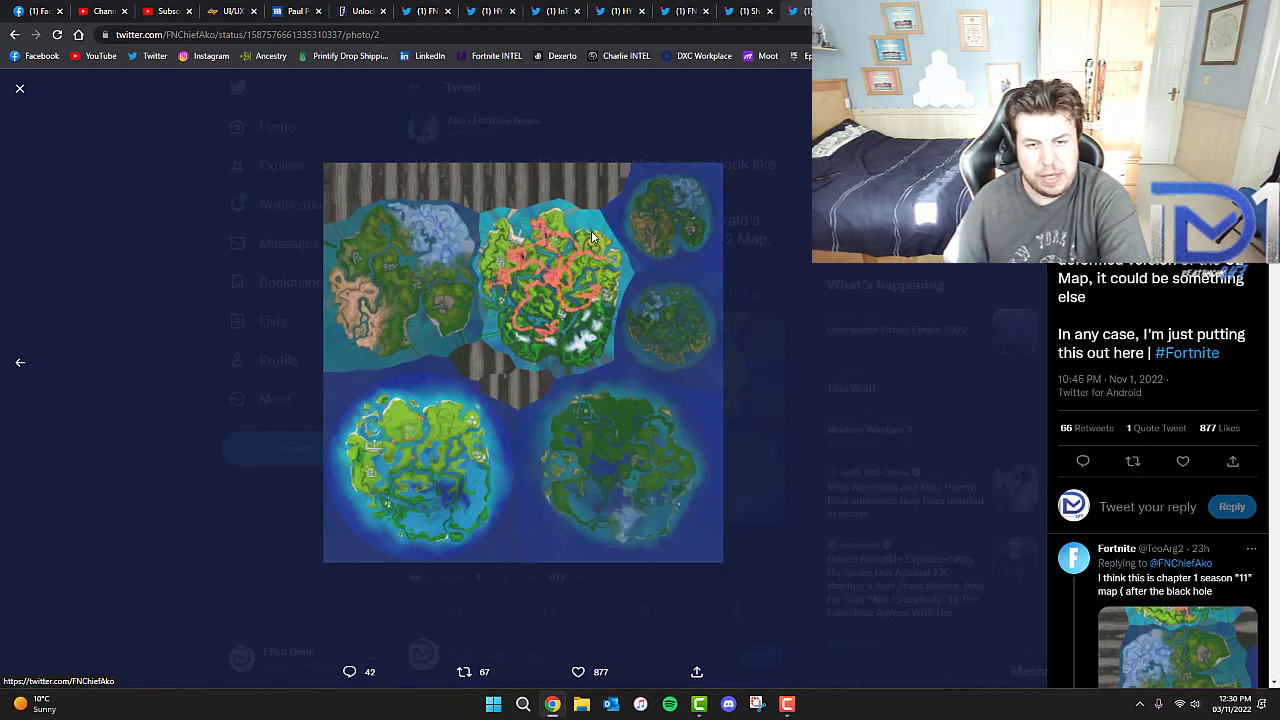
pyautogui.moveTo(496, 236)
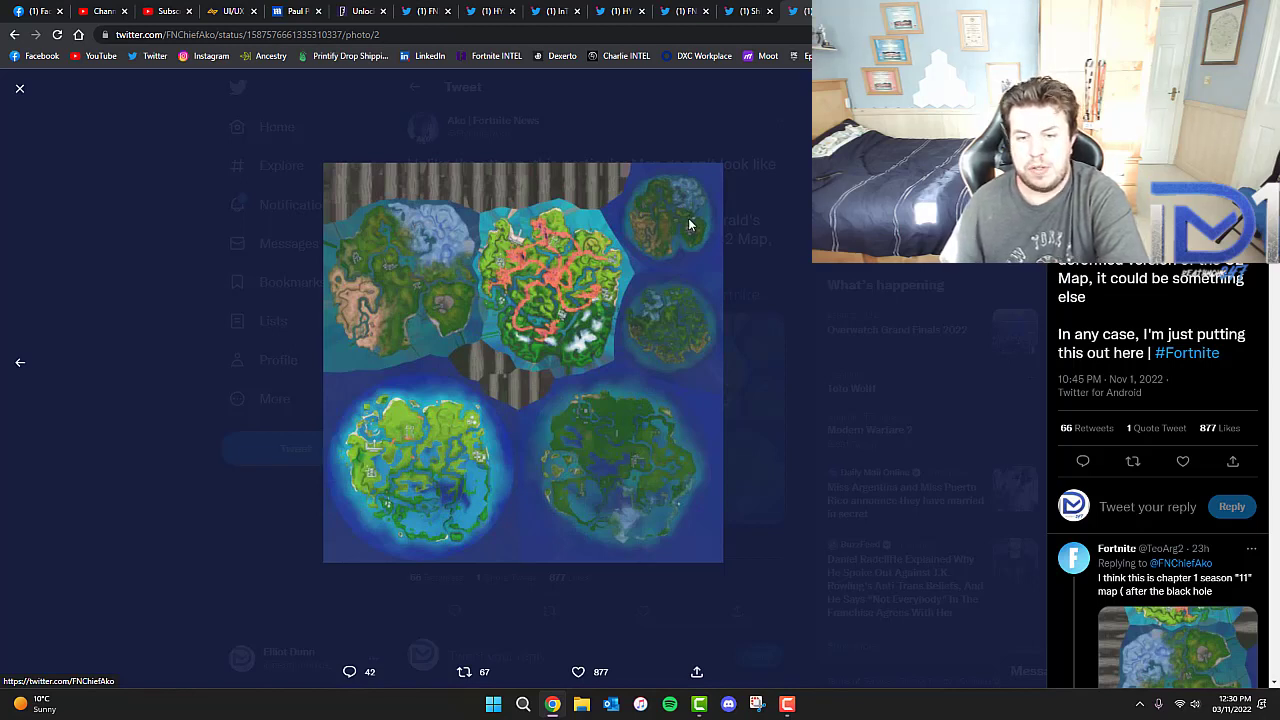
pyautogui.moveTo(454, 240)
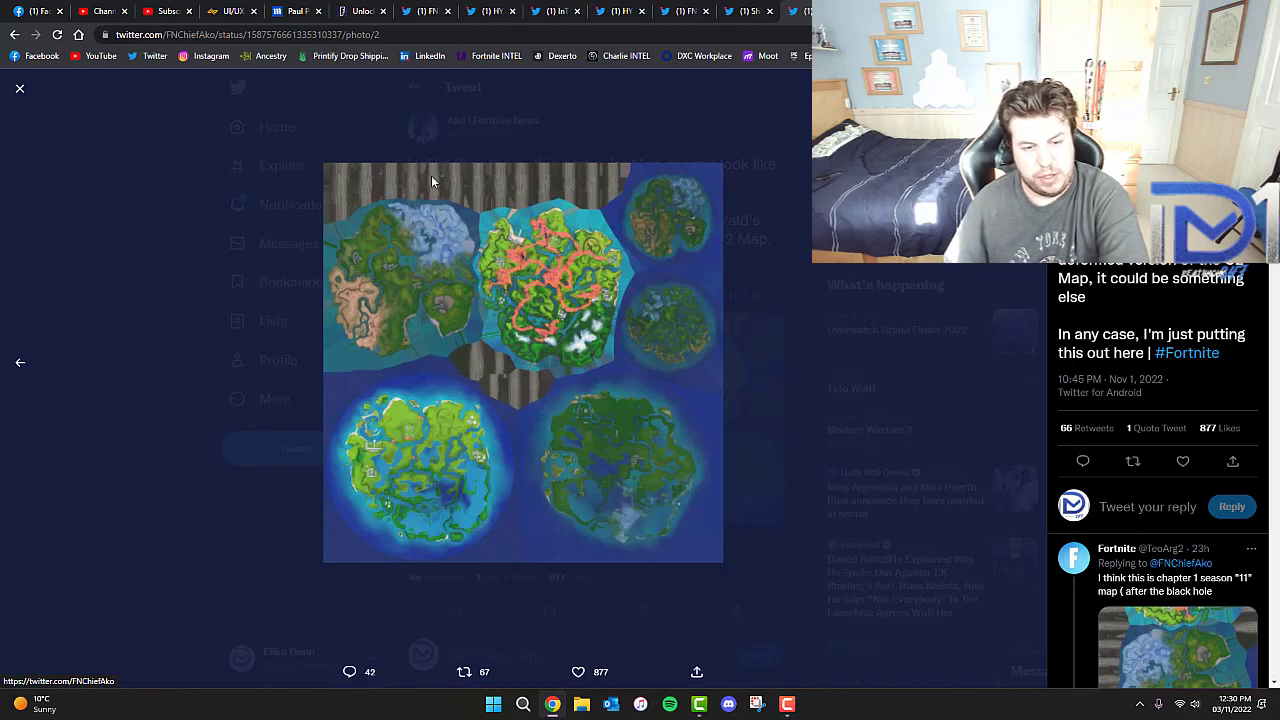
pyautogui.moveTo(350, 542)
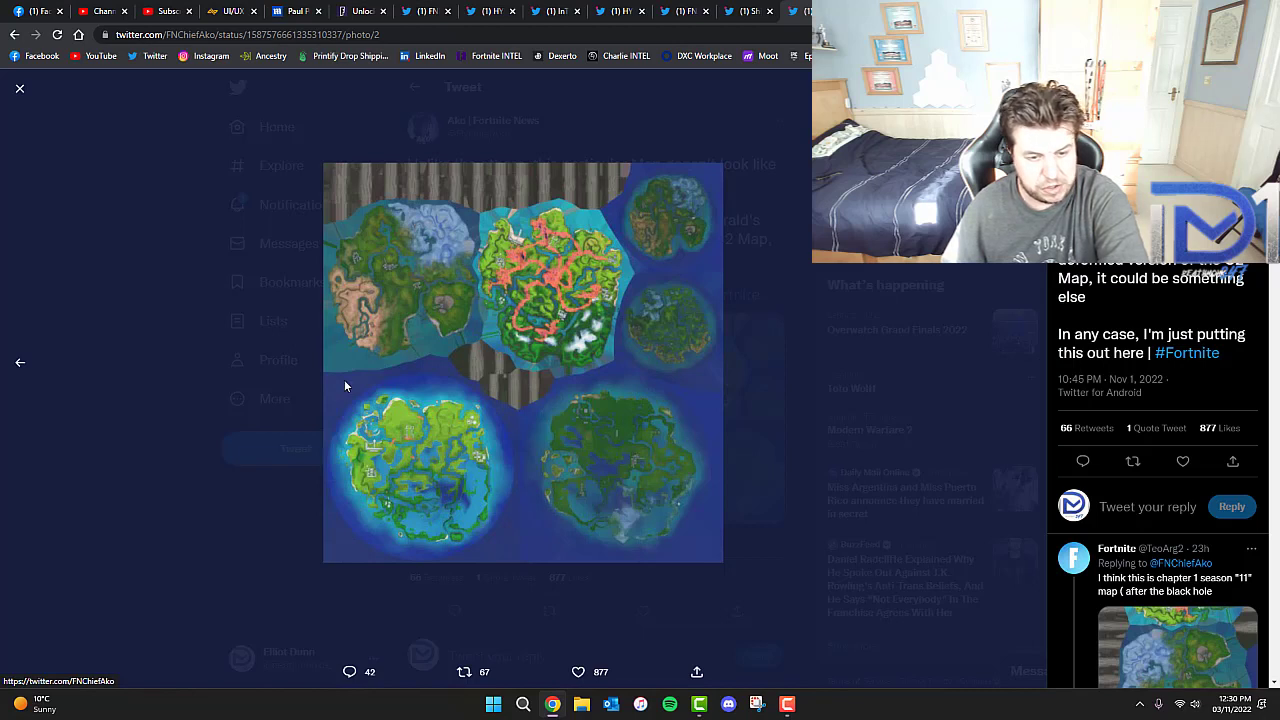
pyautogui.moveTo(380, 386)
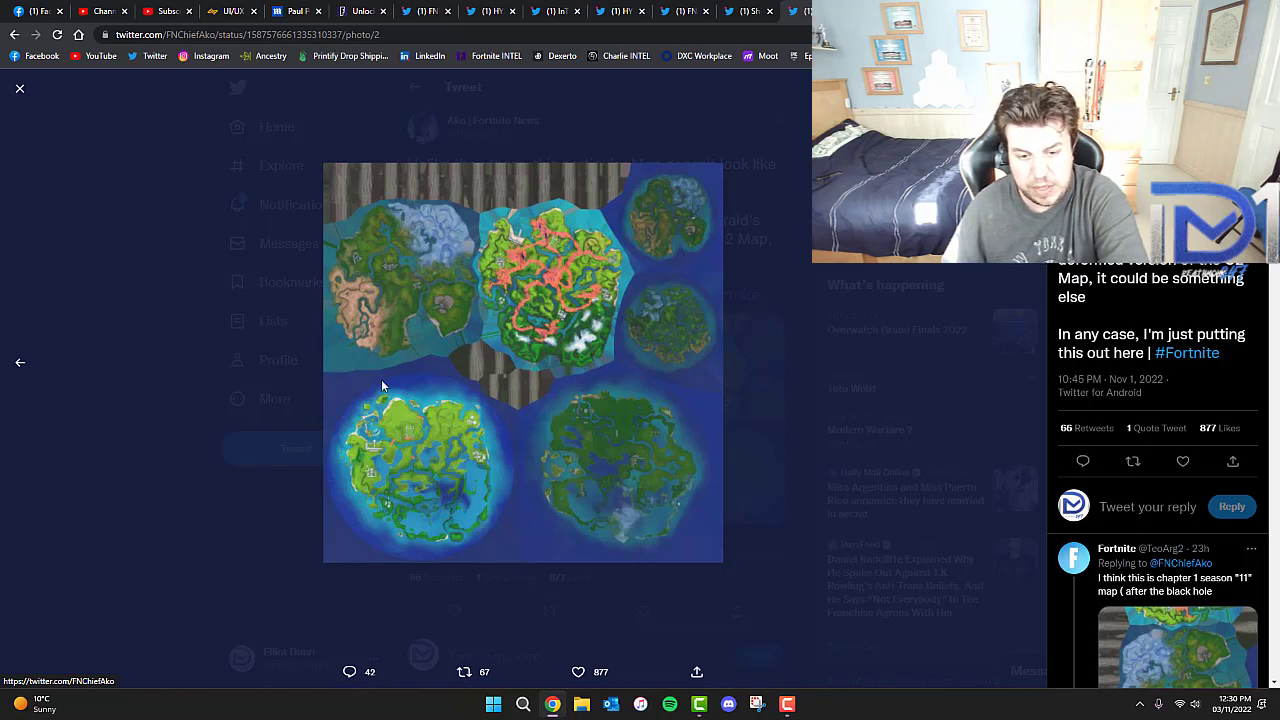
pyautogui.moveTo(688, 280)
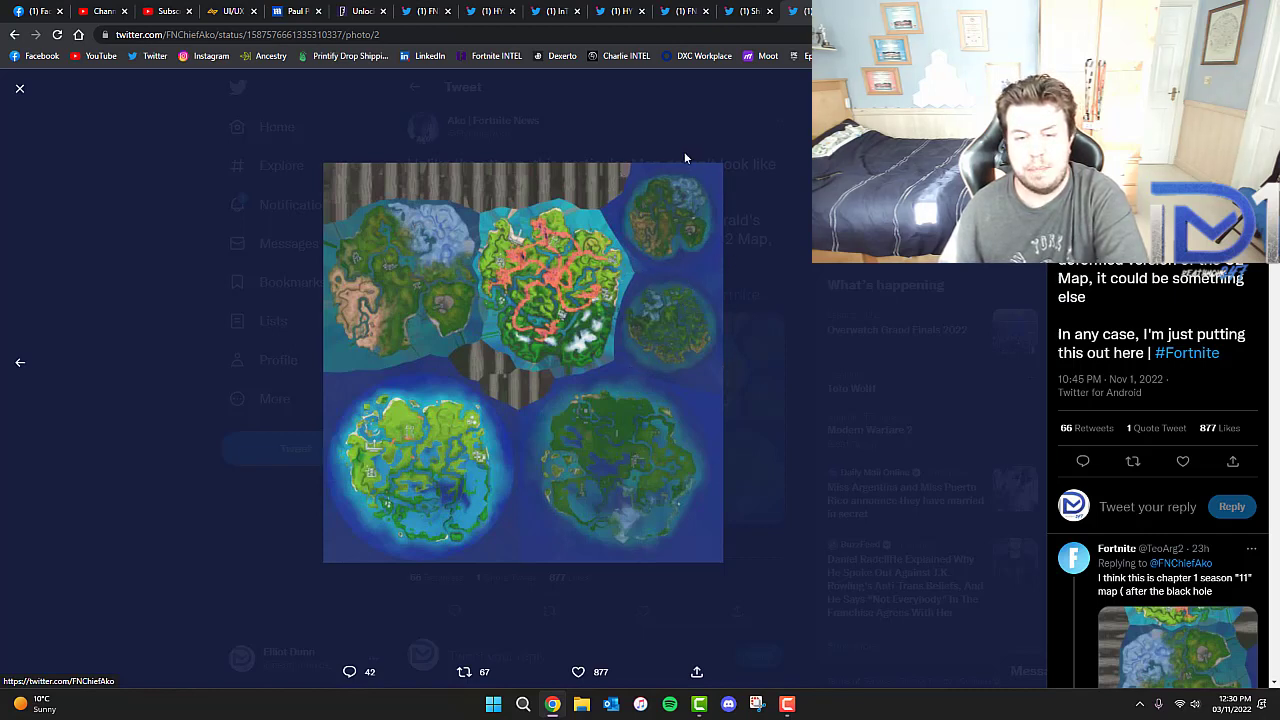
pyautogui.moveTo(644, 322)
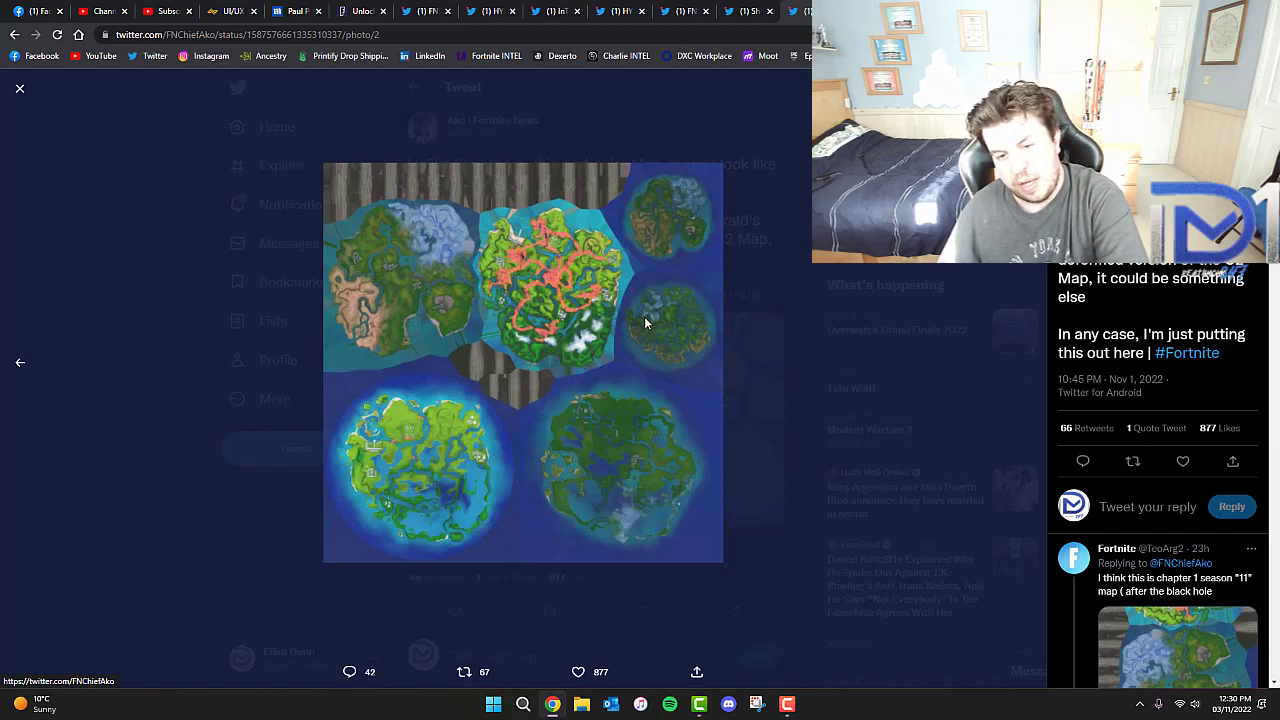
pyautogui.moveTo(524, 588)
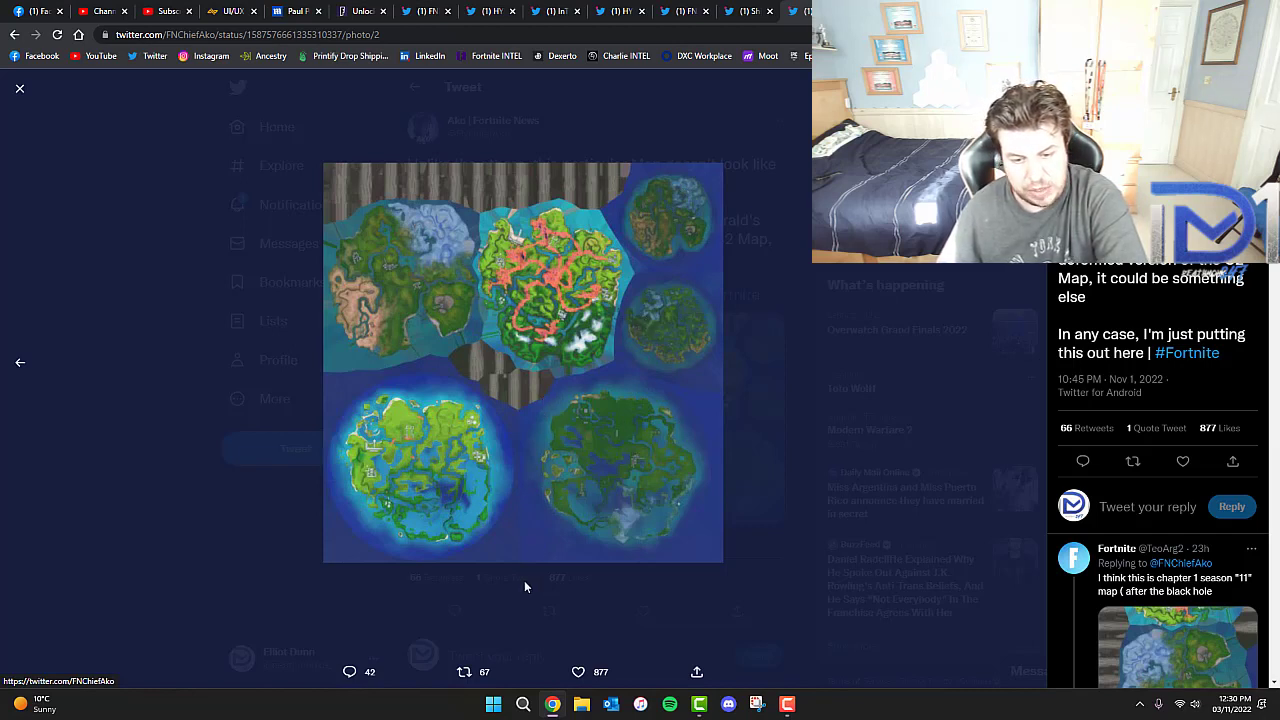
pyautogui.moveTo(504, 388)
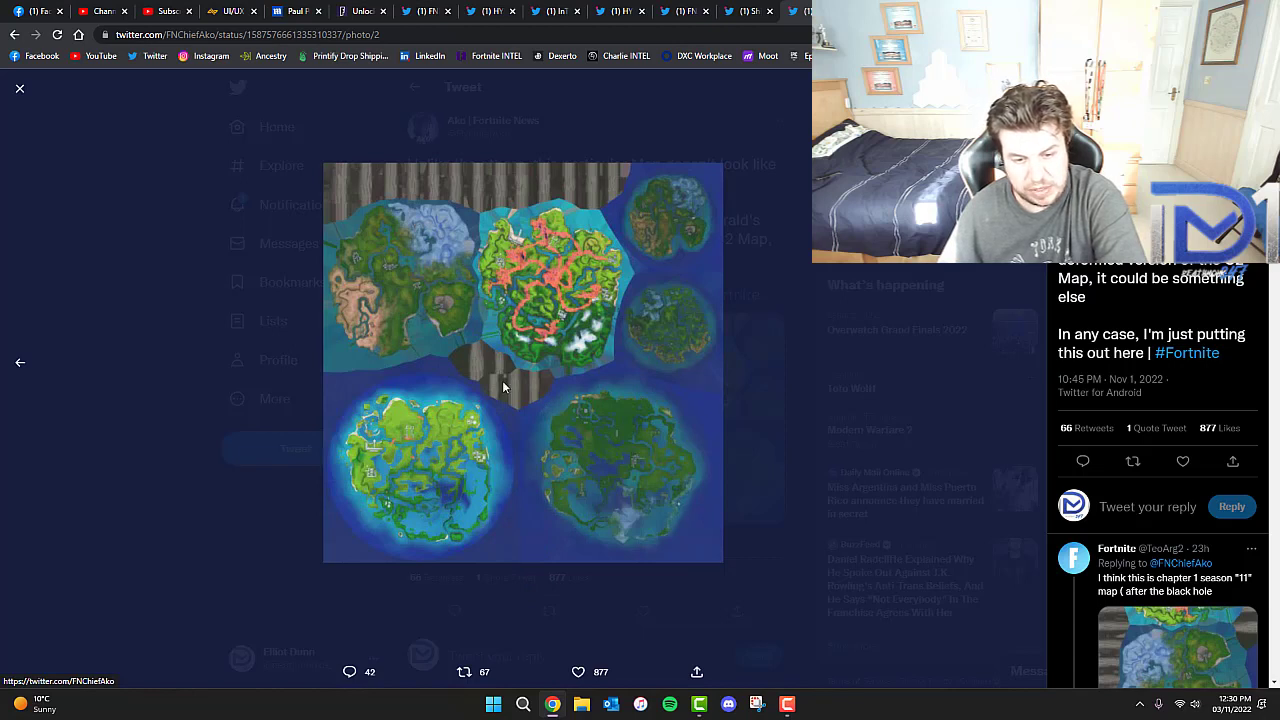
pyautogui.moveTo(712, 402)
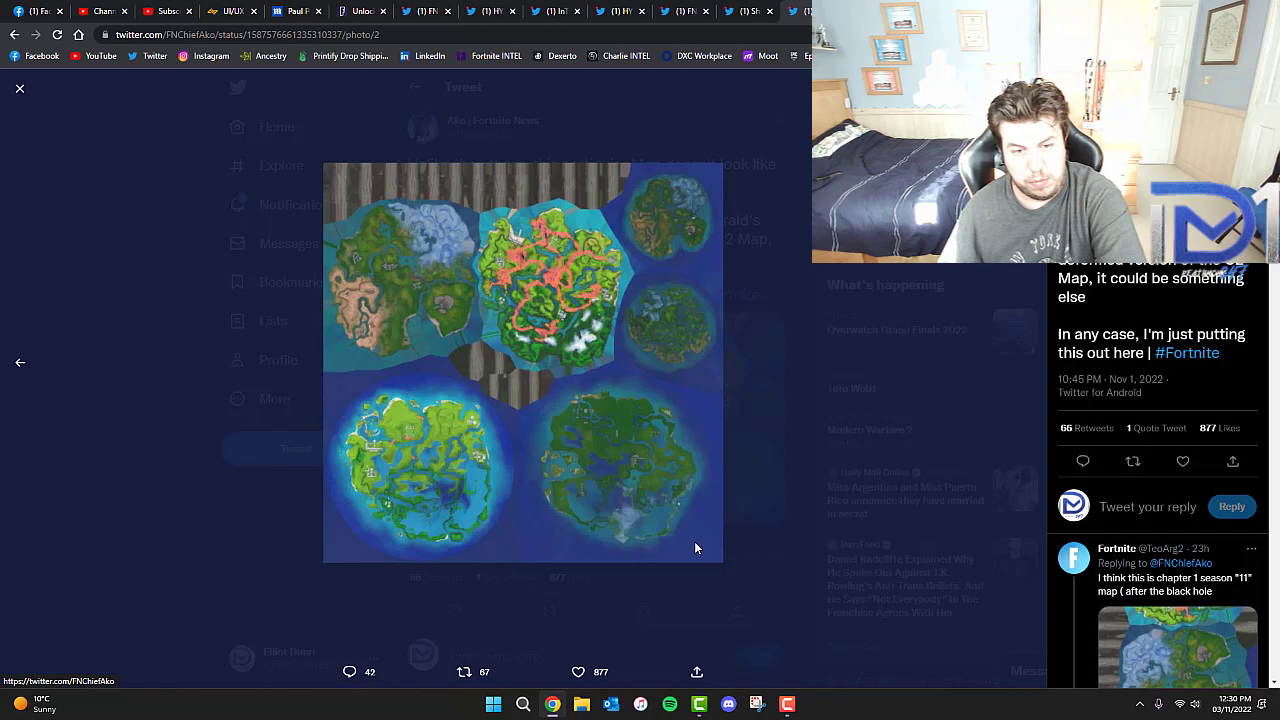
pyautogui.moveTo(550, 482)
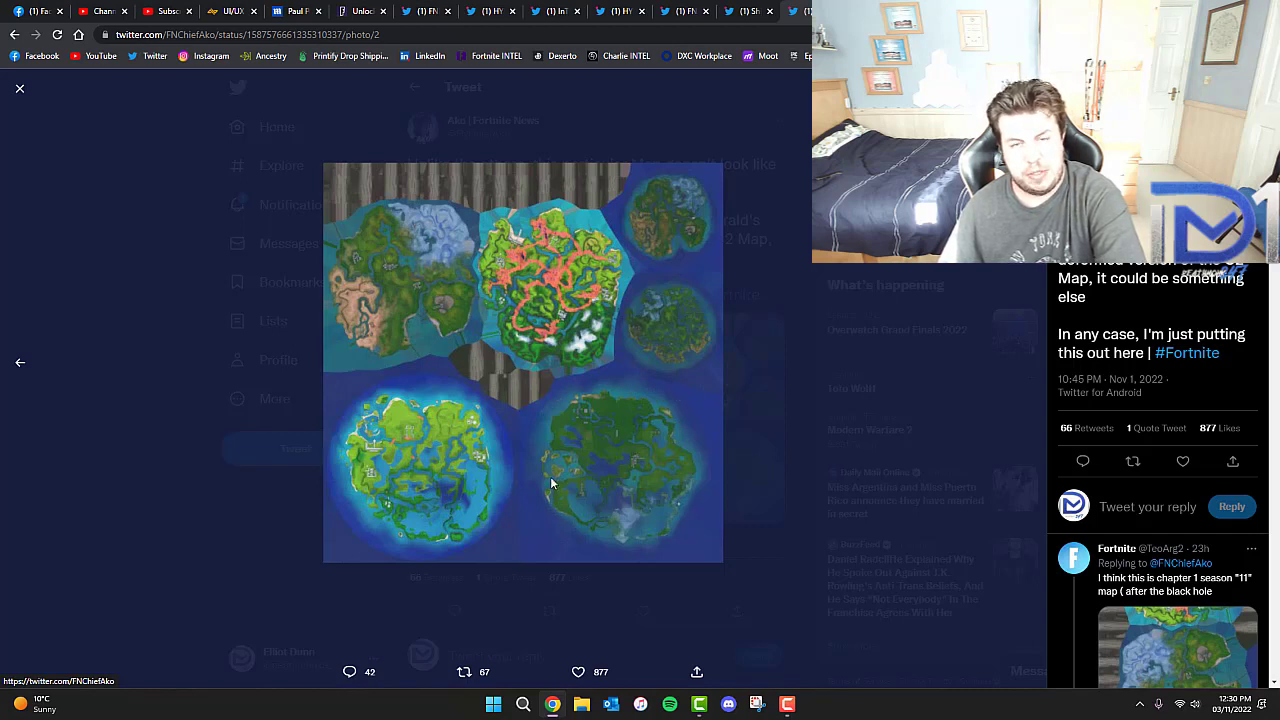
pyautogui.moveTo(704, 540)
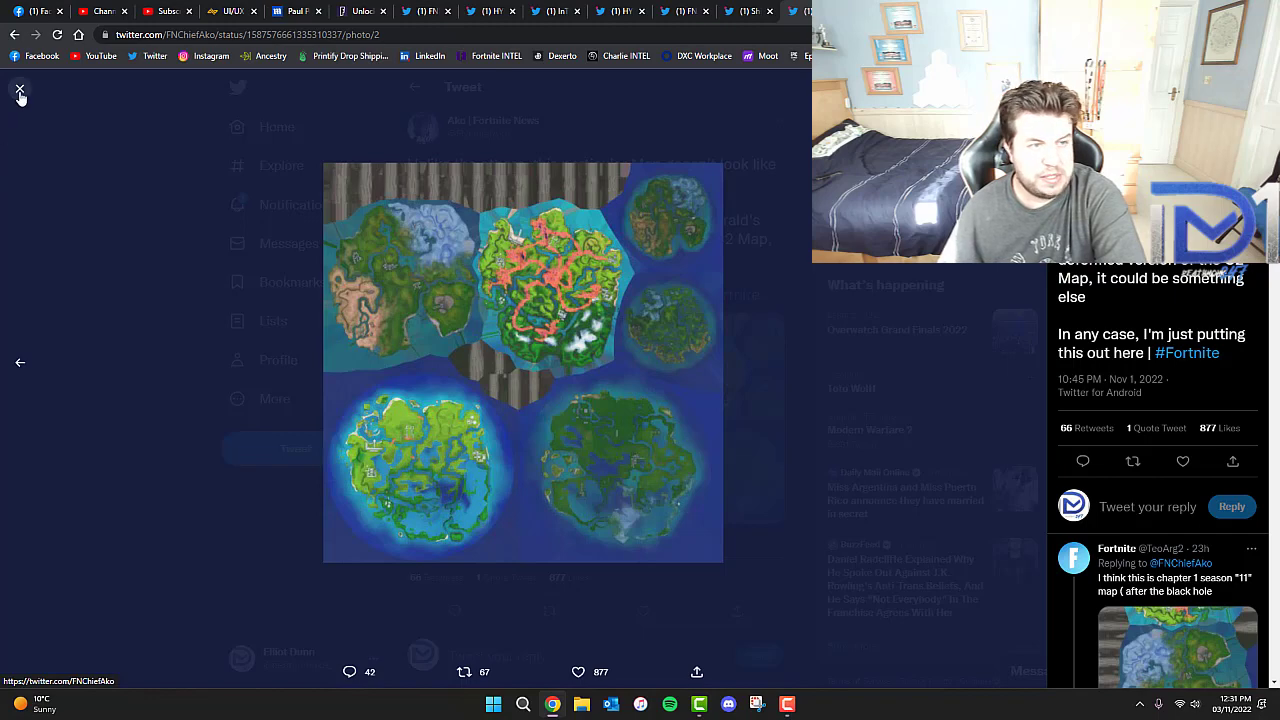
# Close the enlarged multi-island map image, returning to FNChiefAiko's tweet.
pyautogui.click(20, 90)
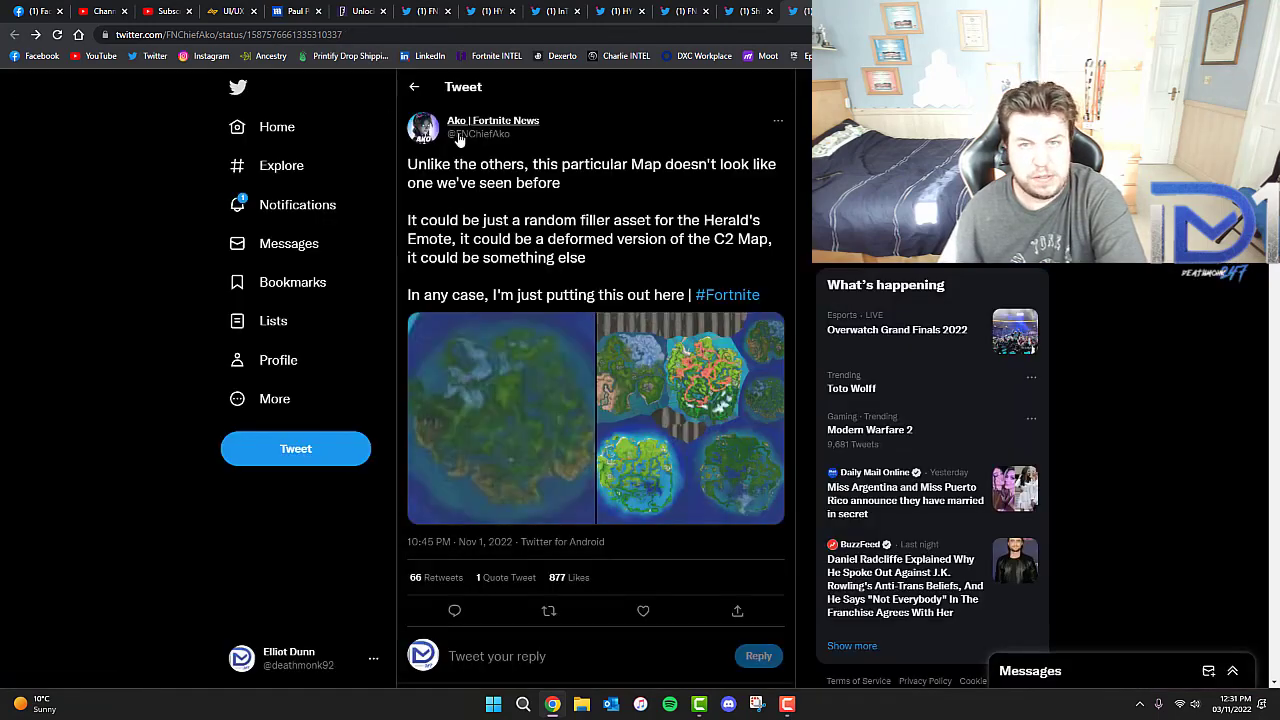
pyautogui.moveTo(458, 130)
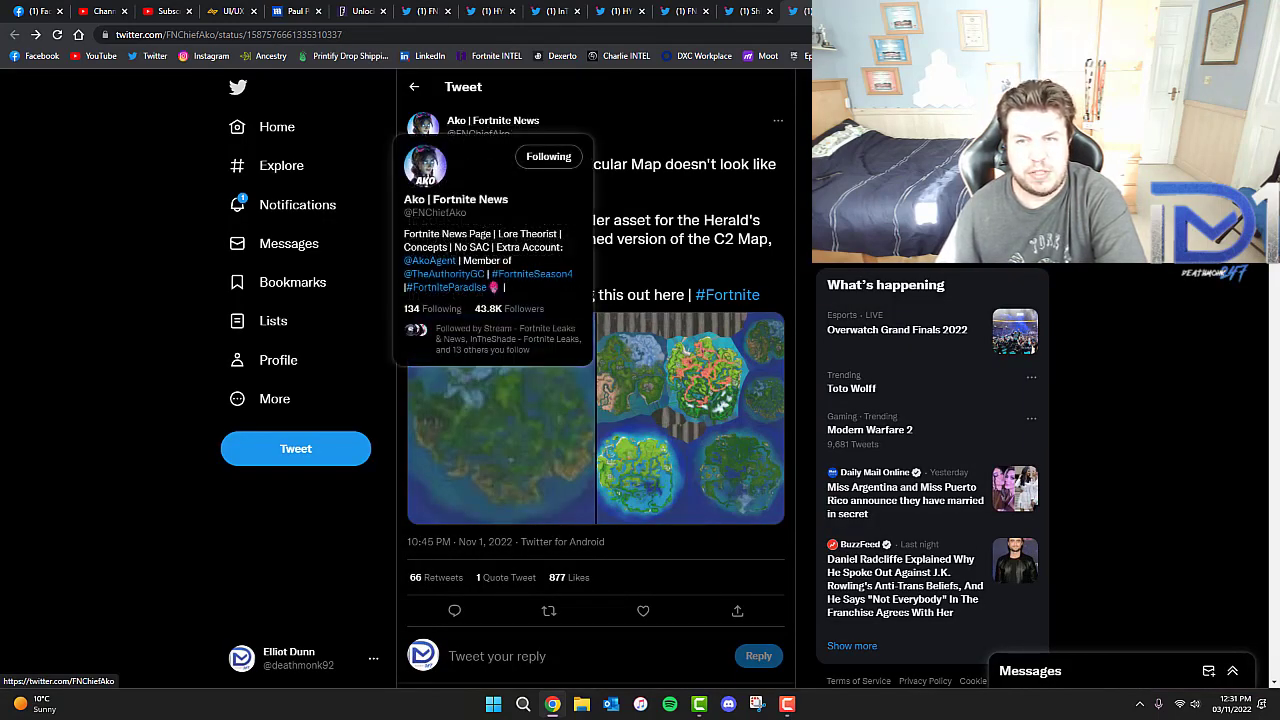
pyautogui.moveTo(740, 108)
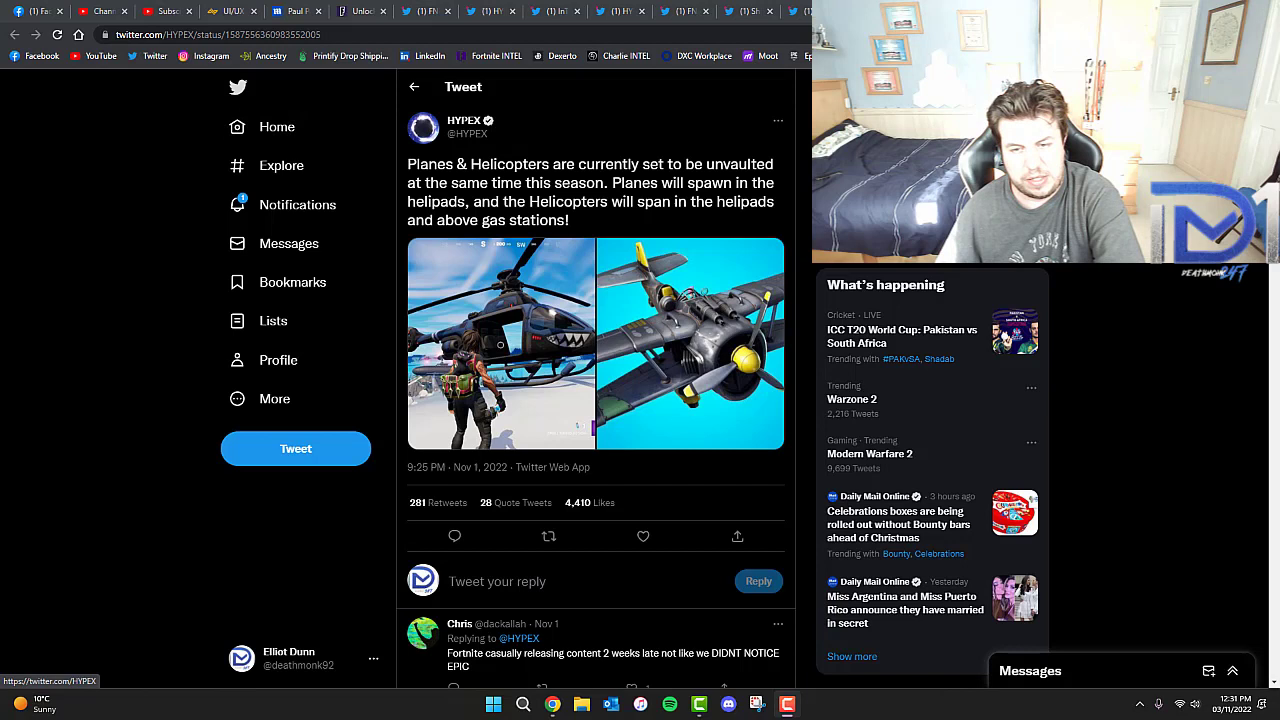
pyautogui.moveTo(582, 440)
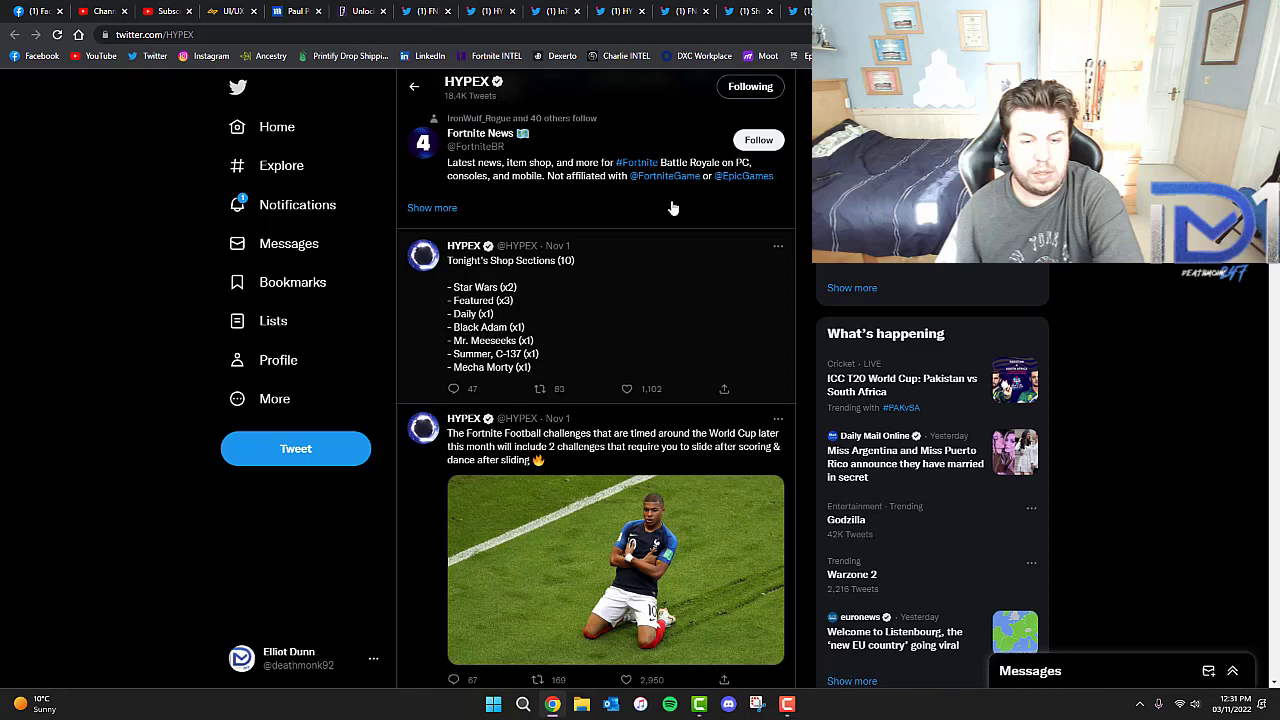
pyautogui.scroll(-3)
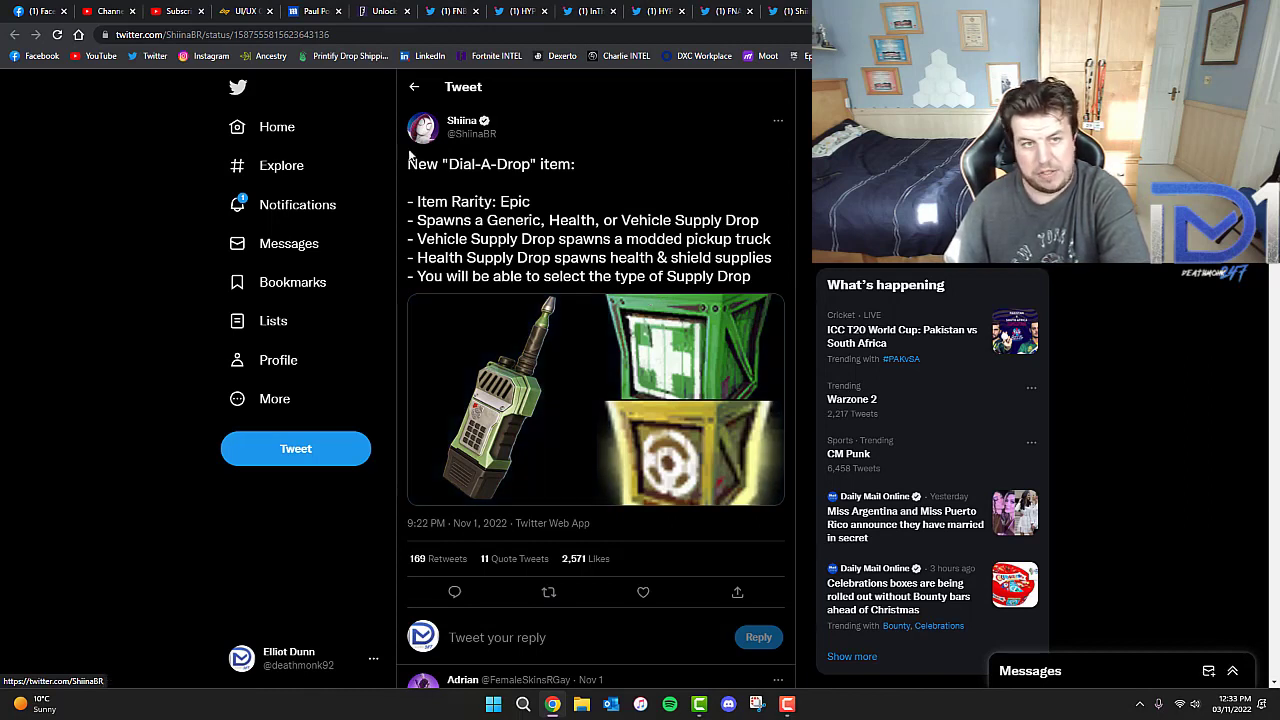
pyautogui.moveTo(76, 288)
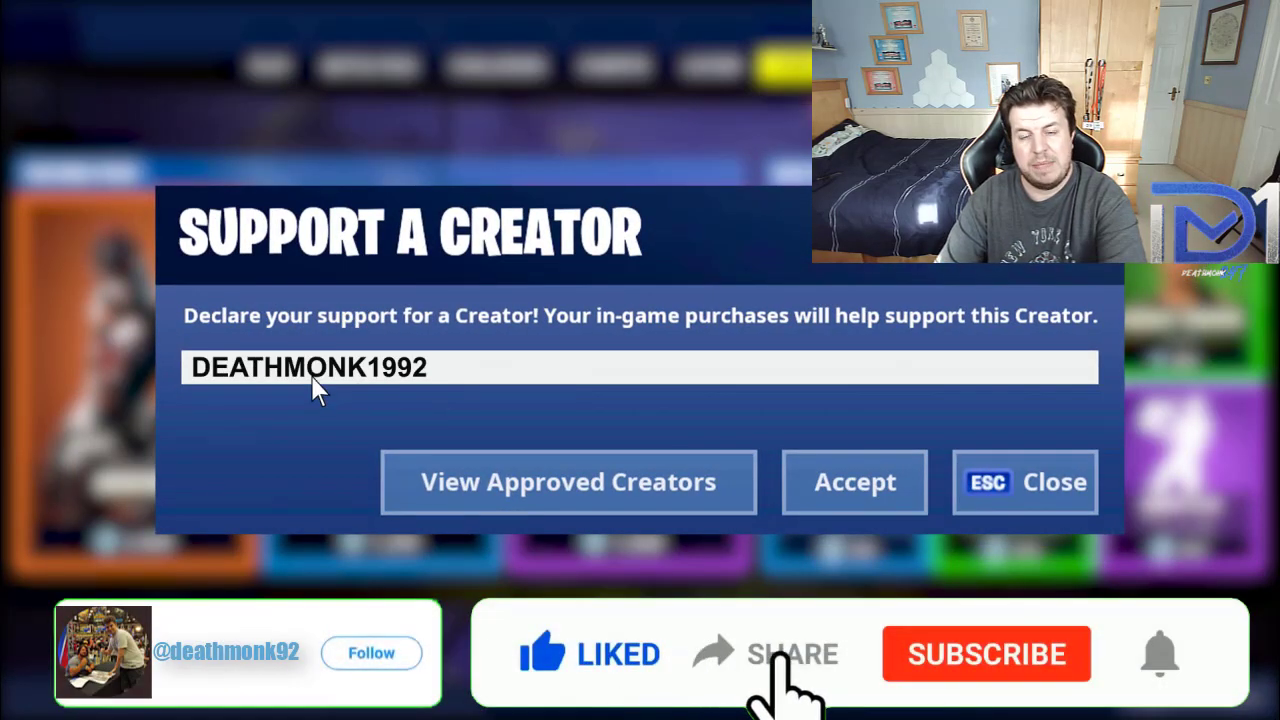
# Click within the outro end card after the Dial-A-Drop tweet.
pyautogui.click(854, 480)
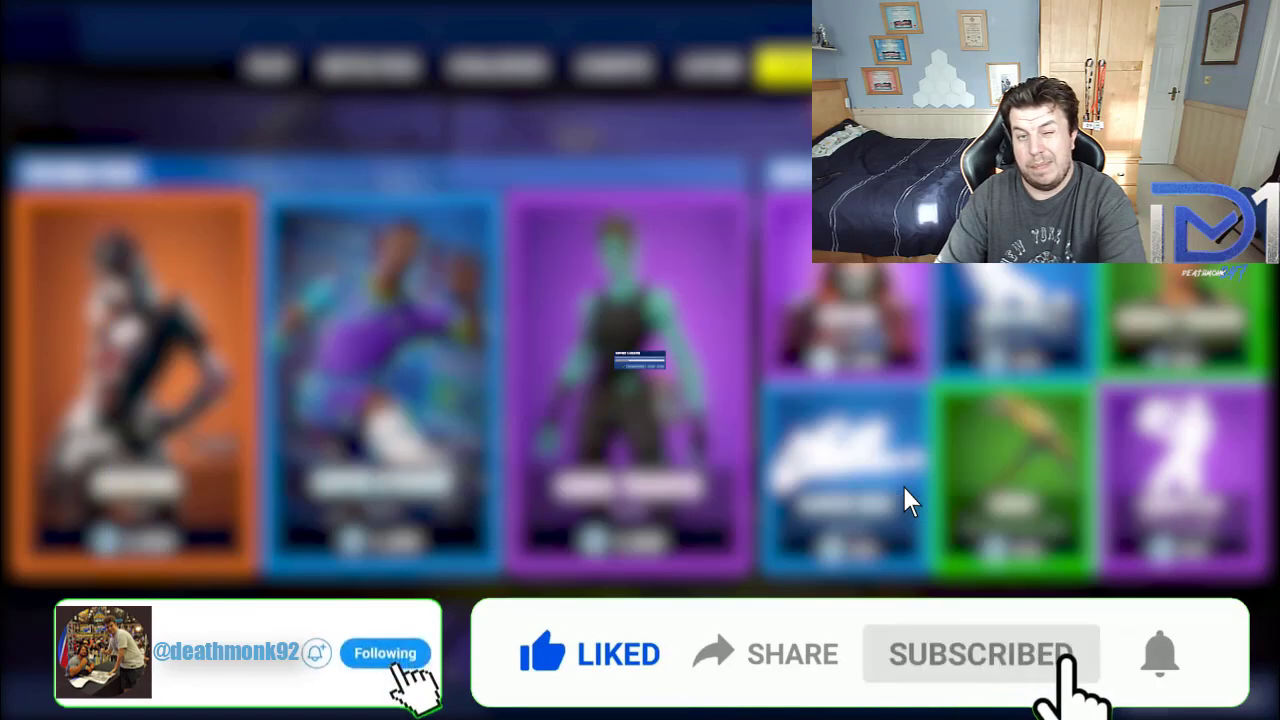